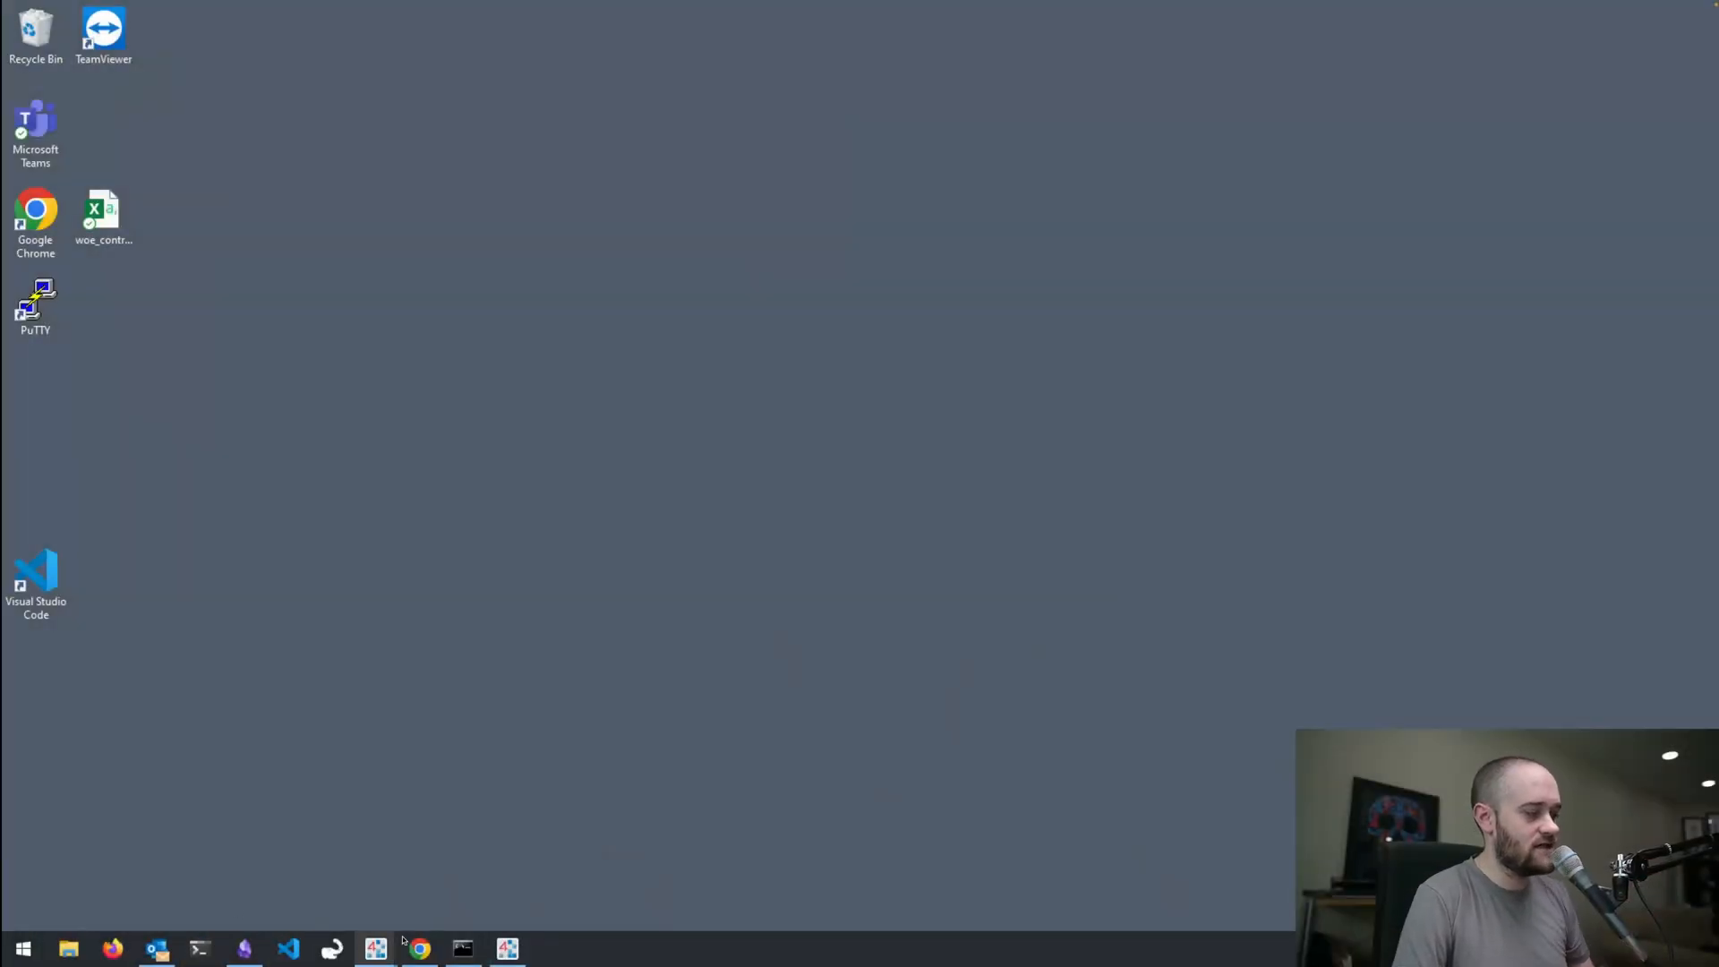
Open Device Manager, expand Ports (COM & LPT) and select USB Serial Port (COM6)
left_click(419, 948)
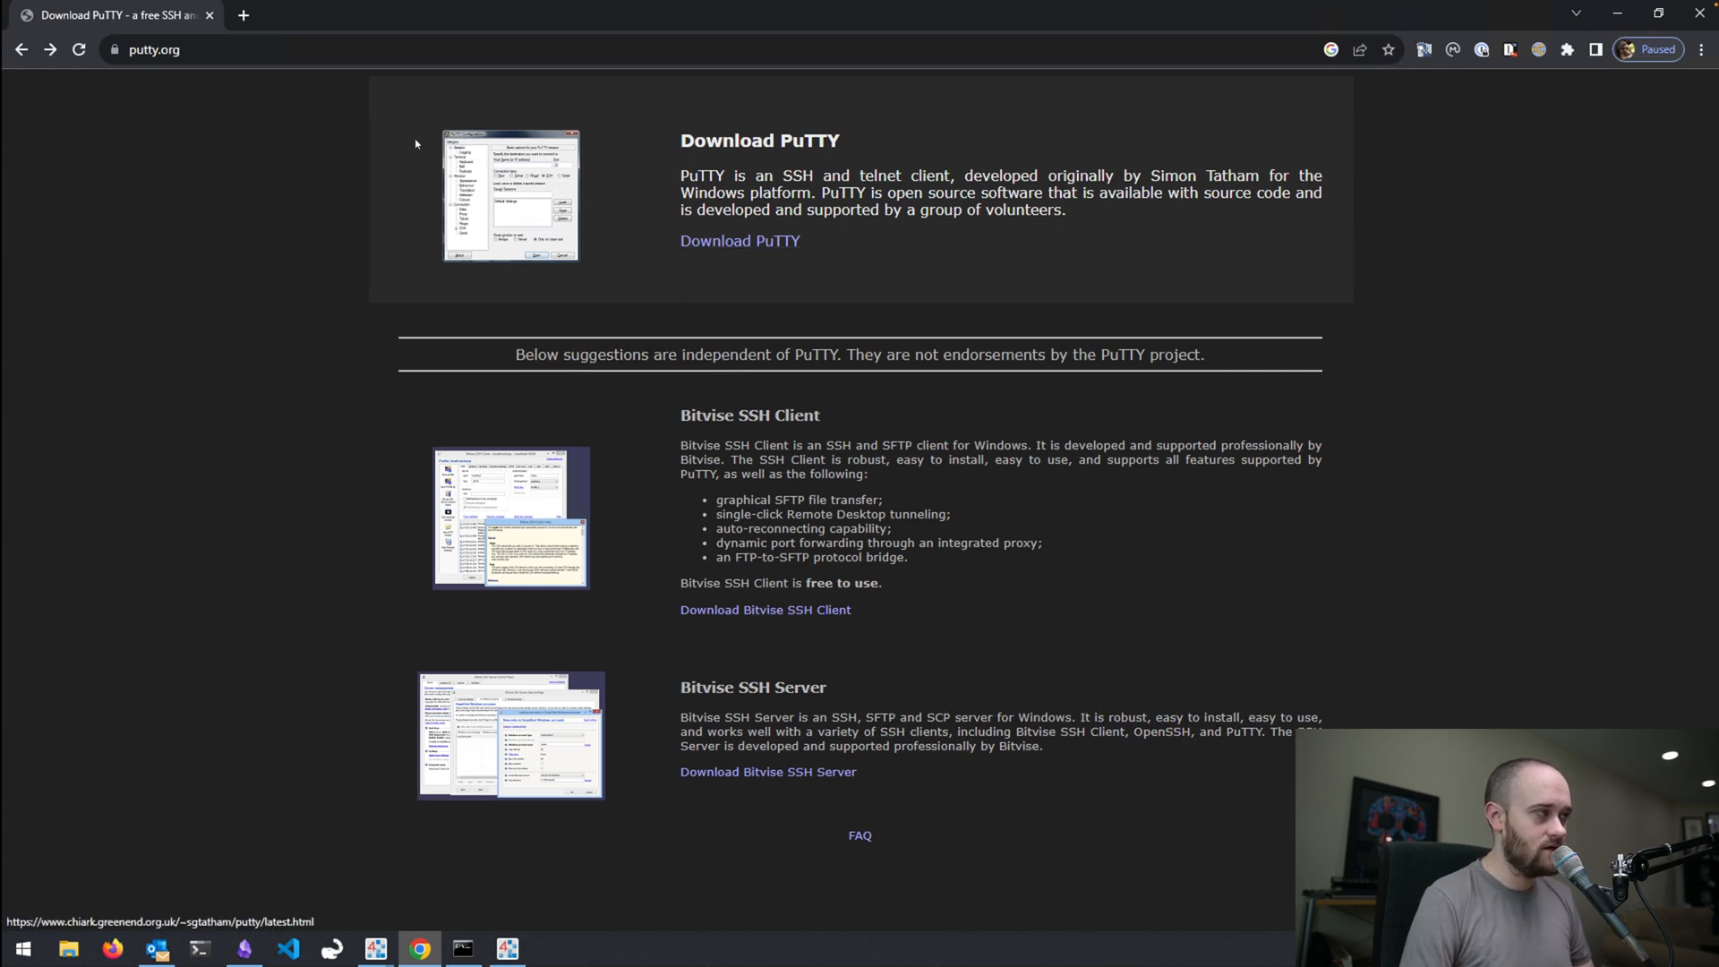
left_click(741, 241)
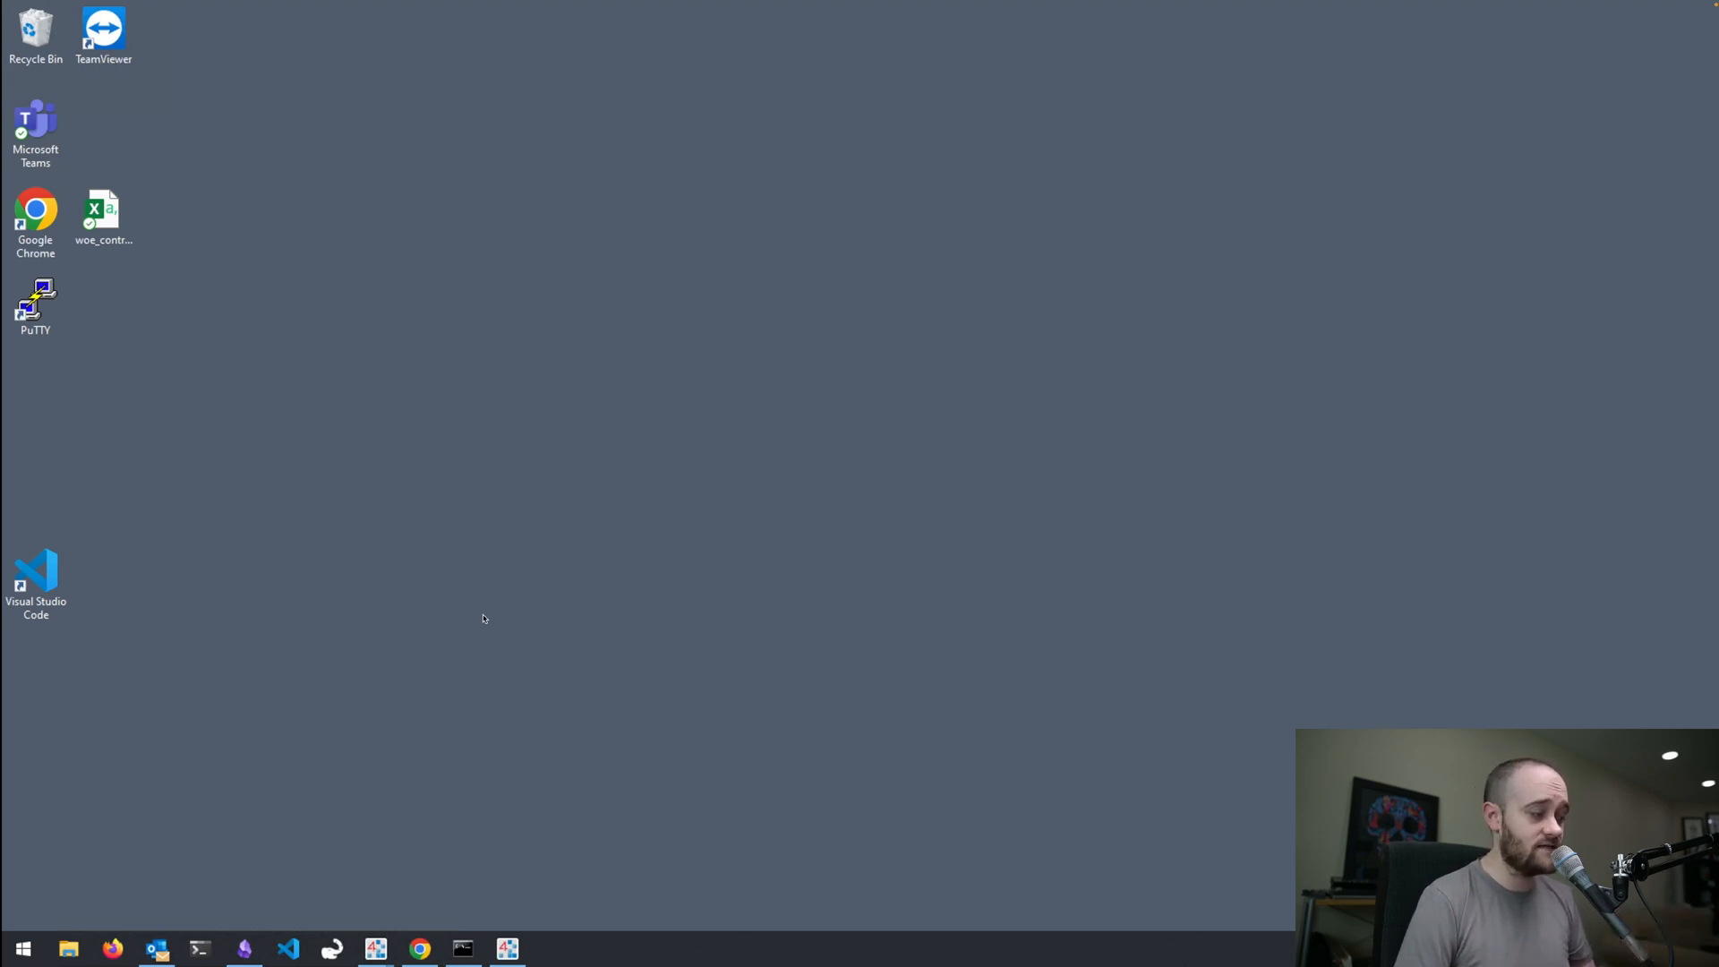
mouse_move(461, 644)
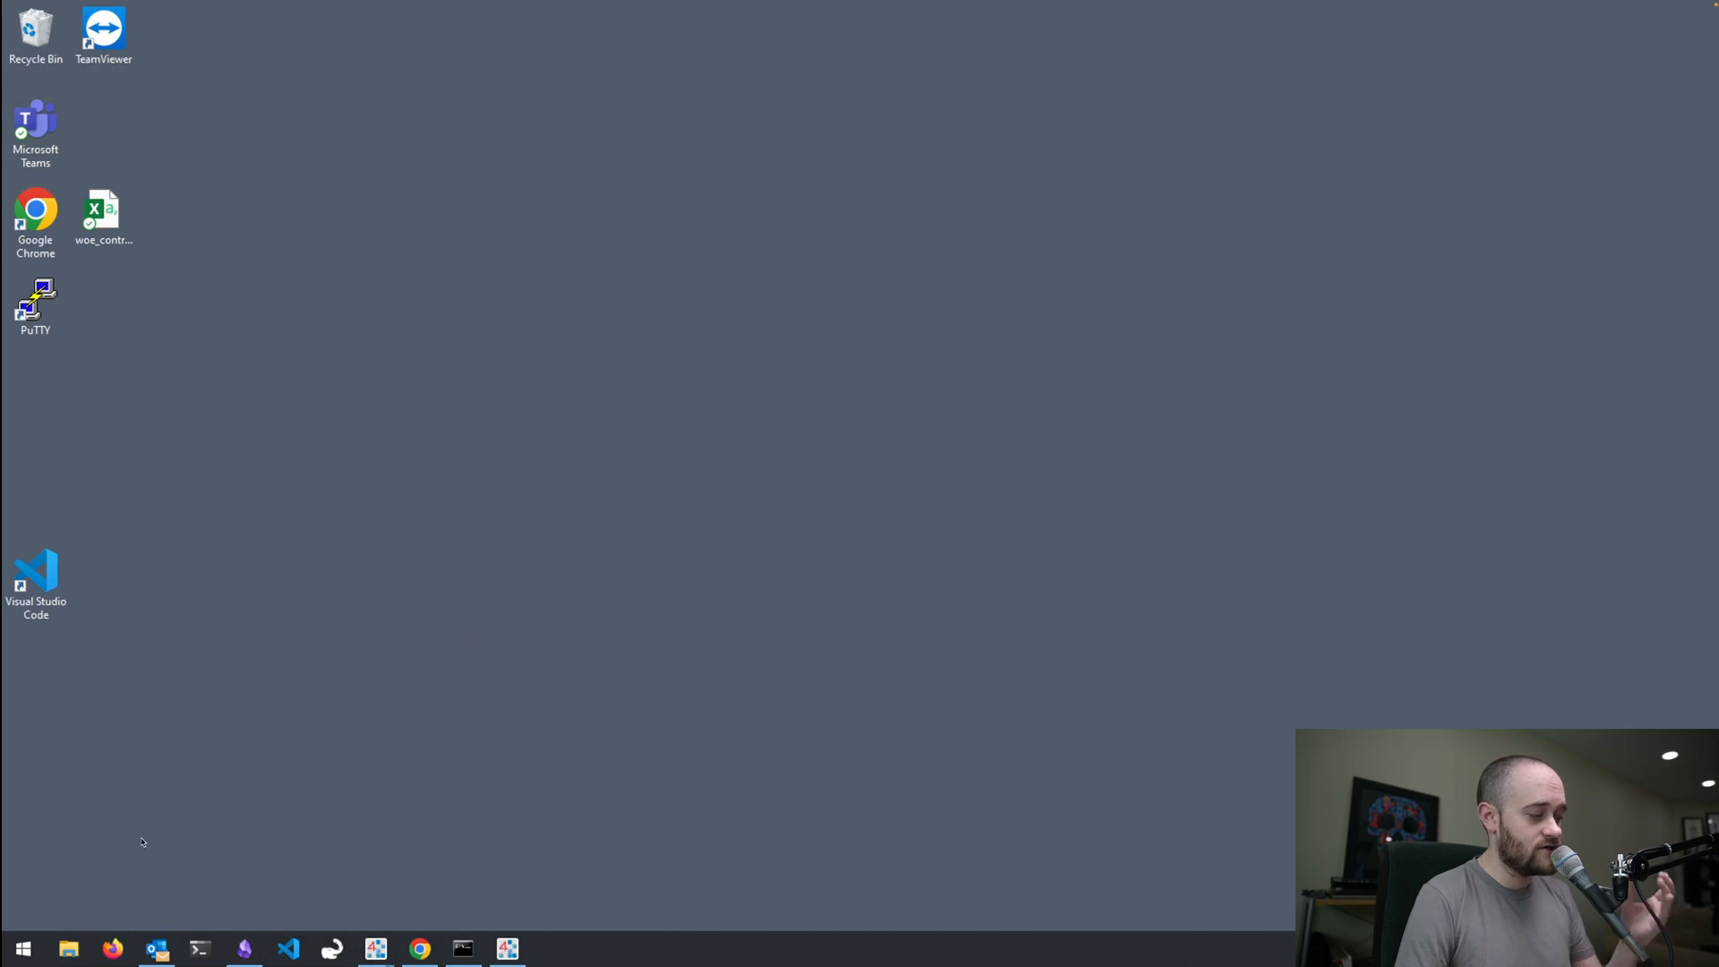
left_click(21, 948)
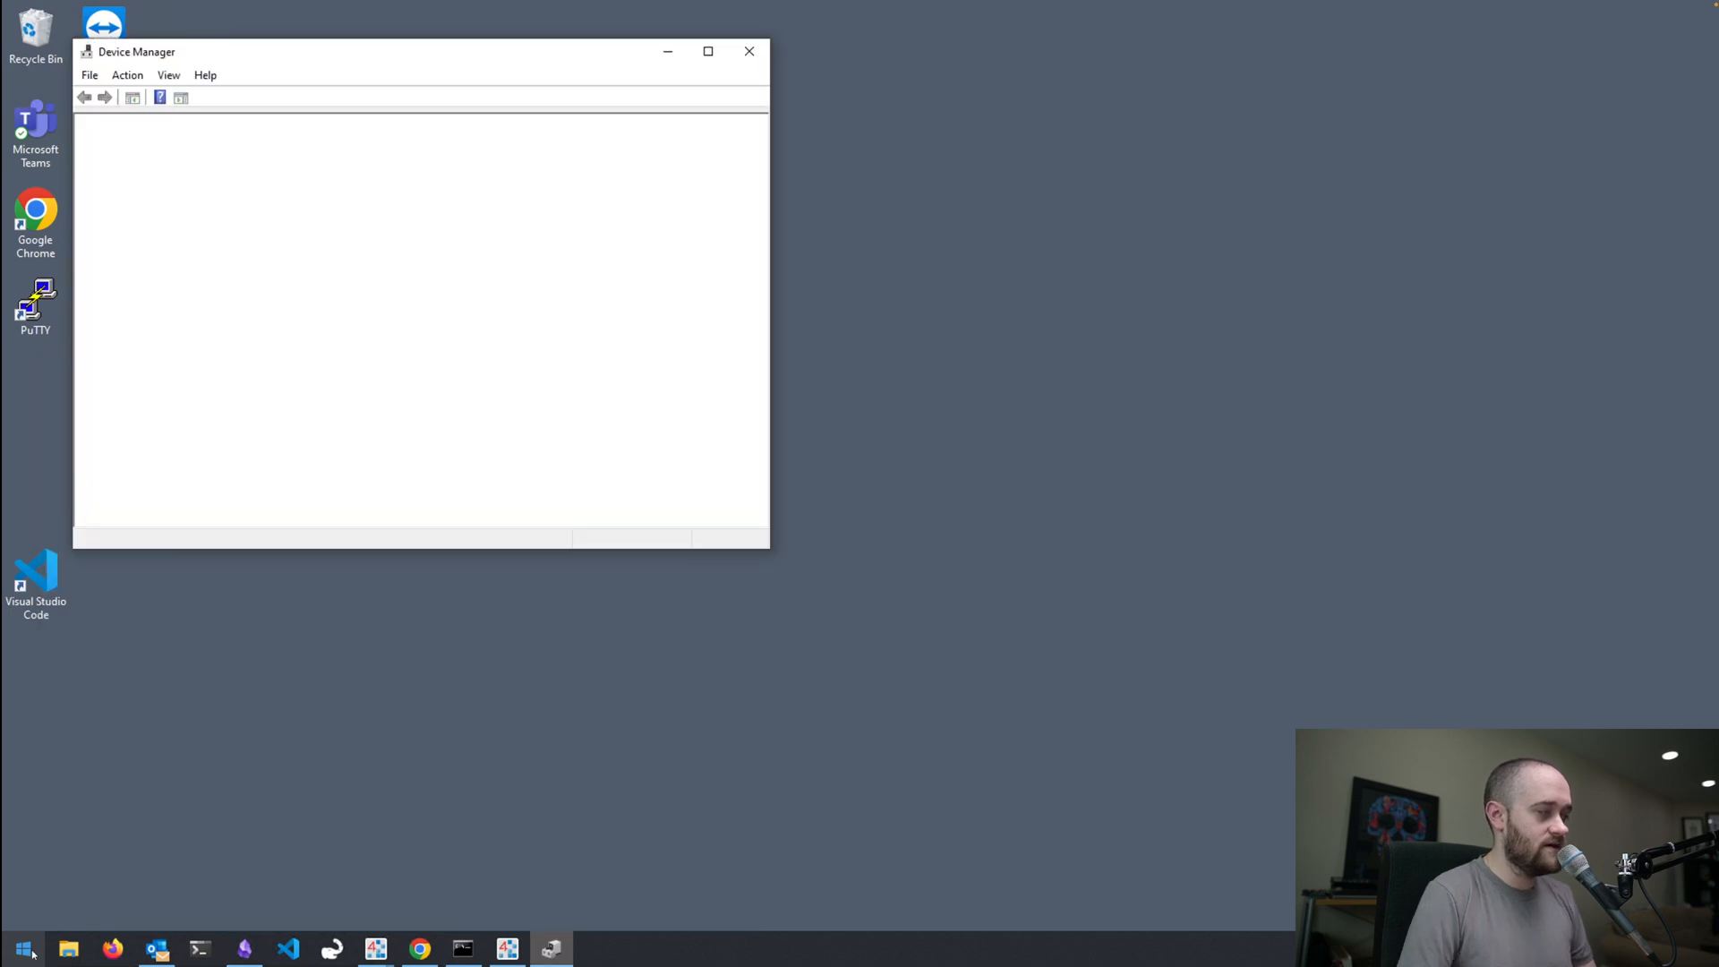
left_click(101, 395)
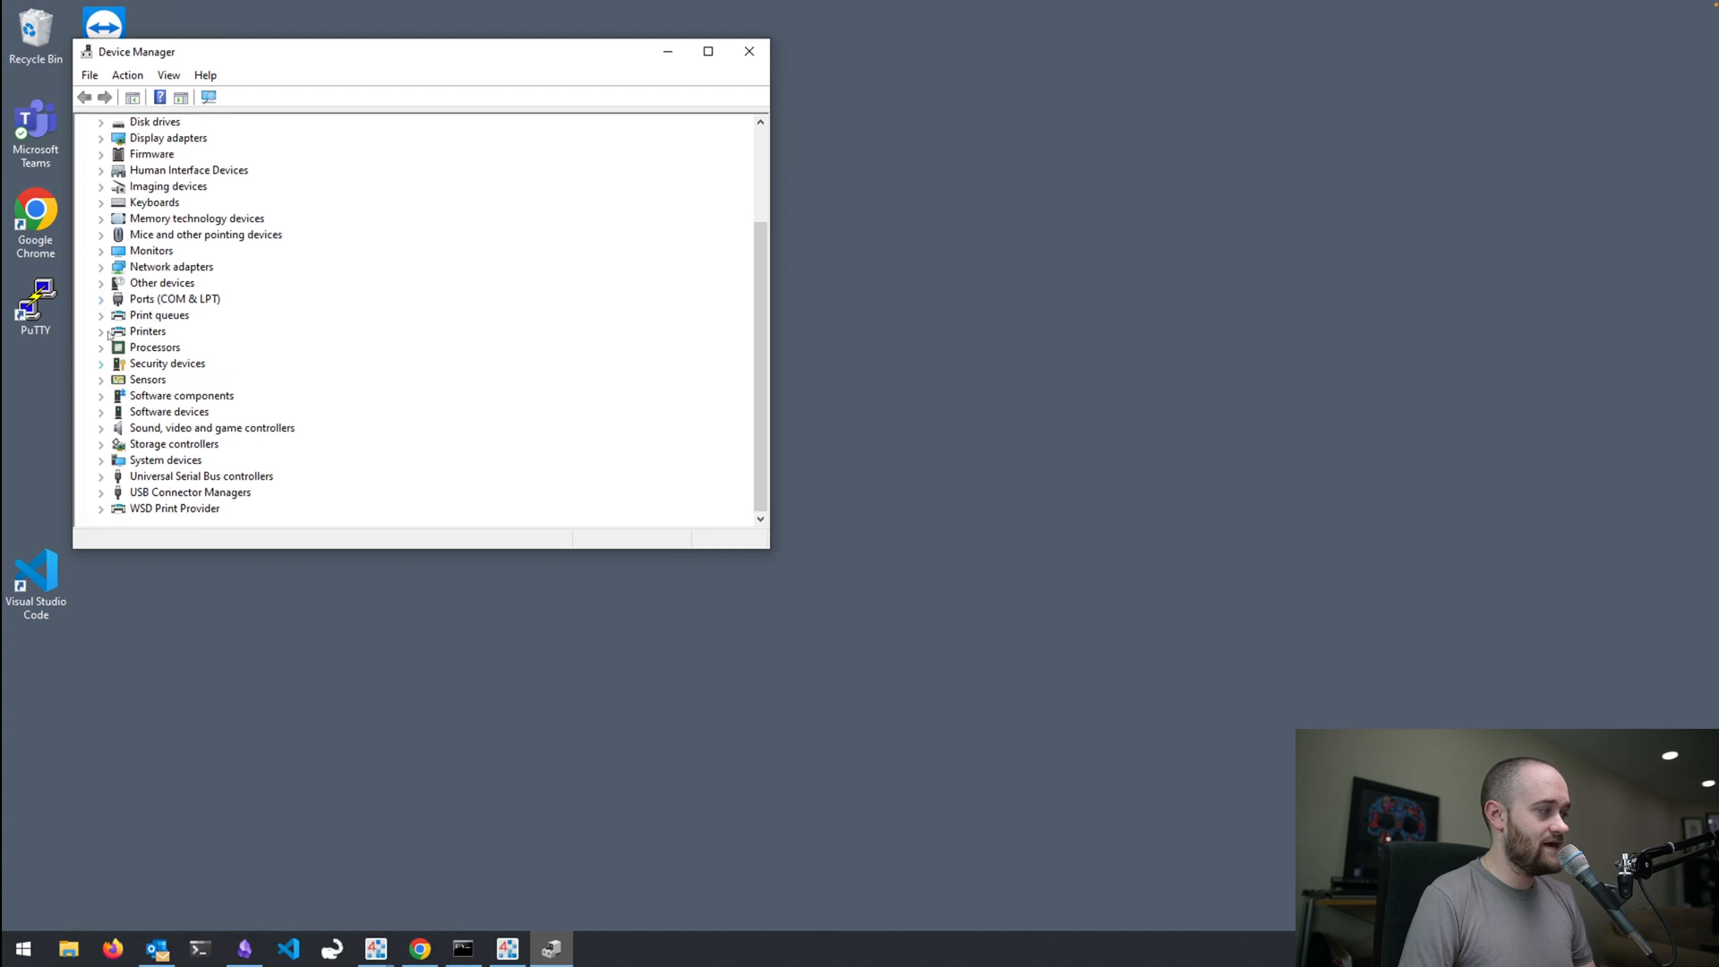
left_click(101, 298)
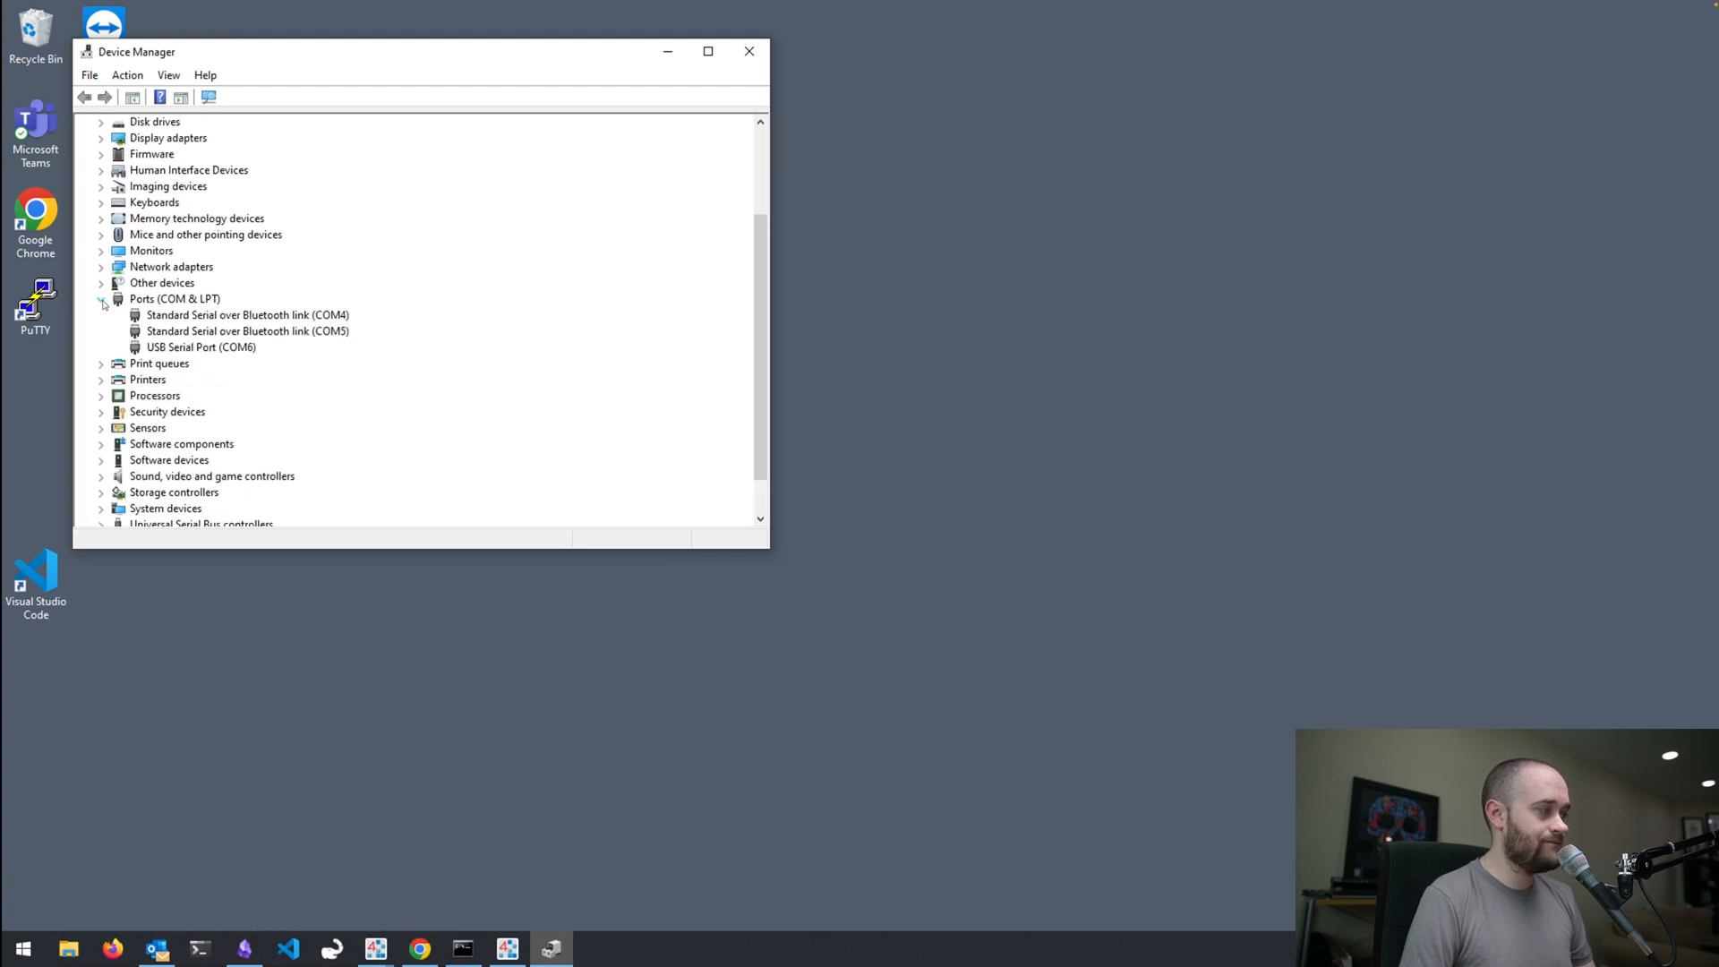
left_click(201, 347)
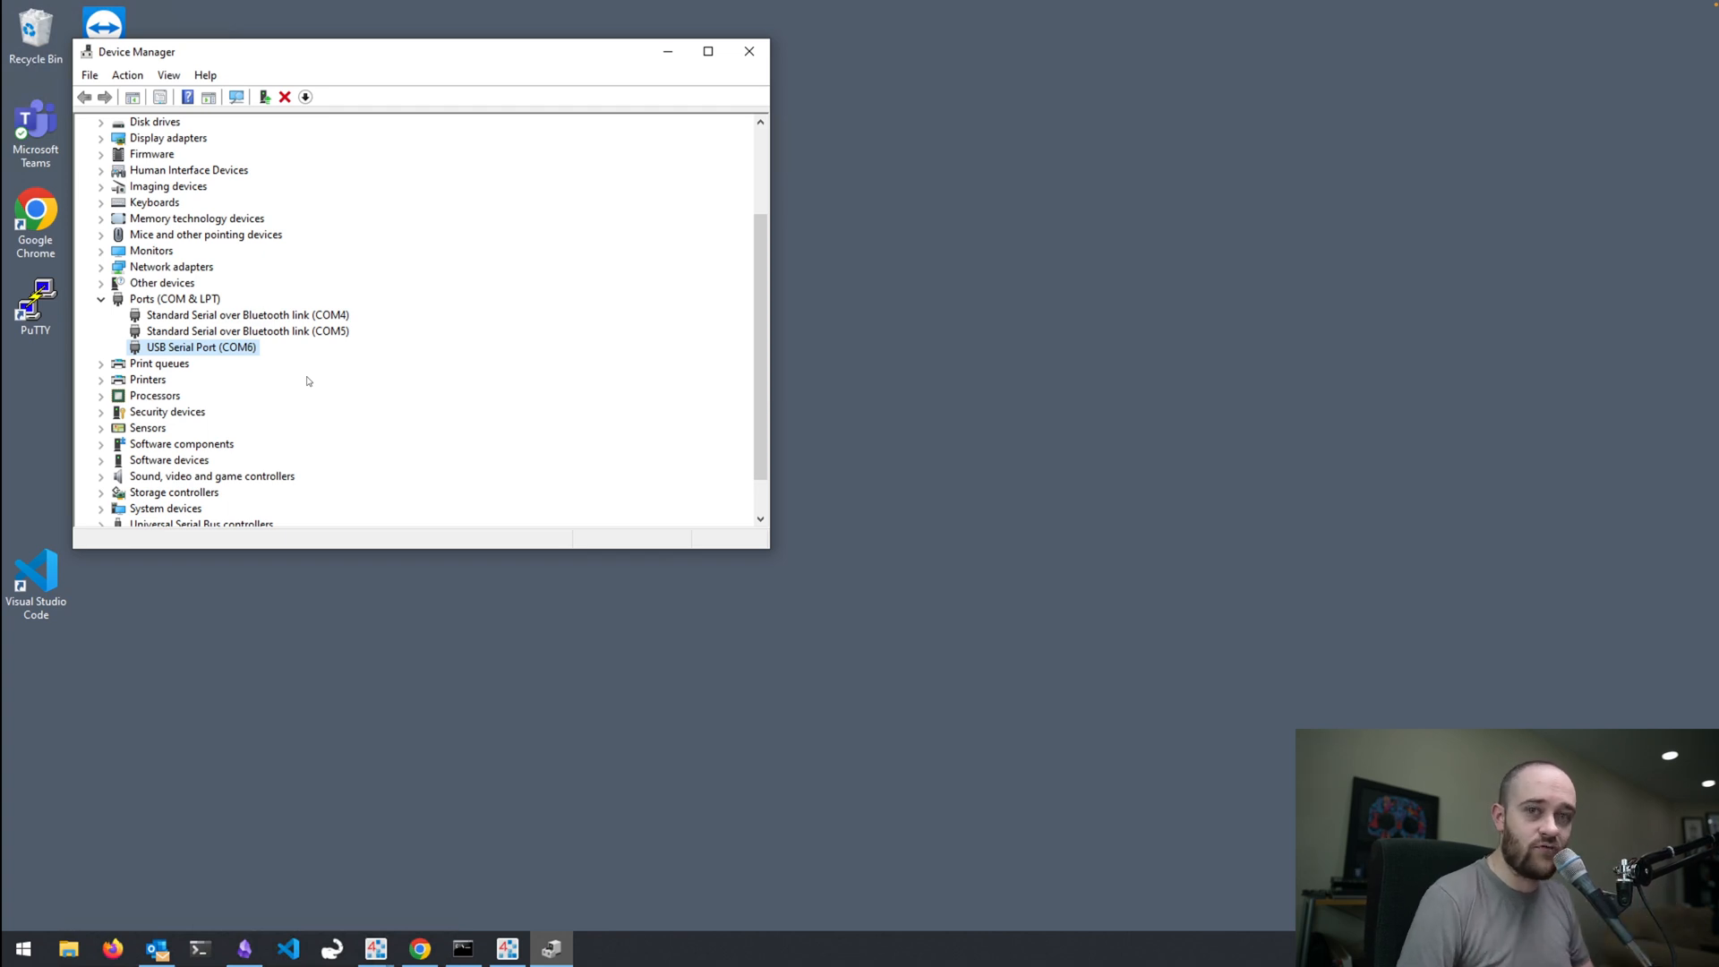
mouse_move(362, 210)
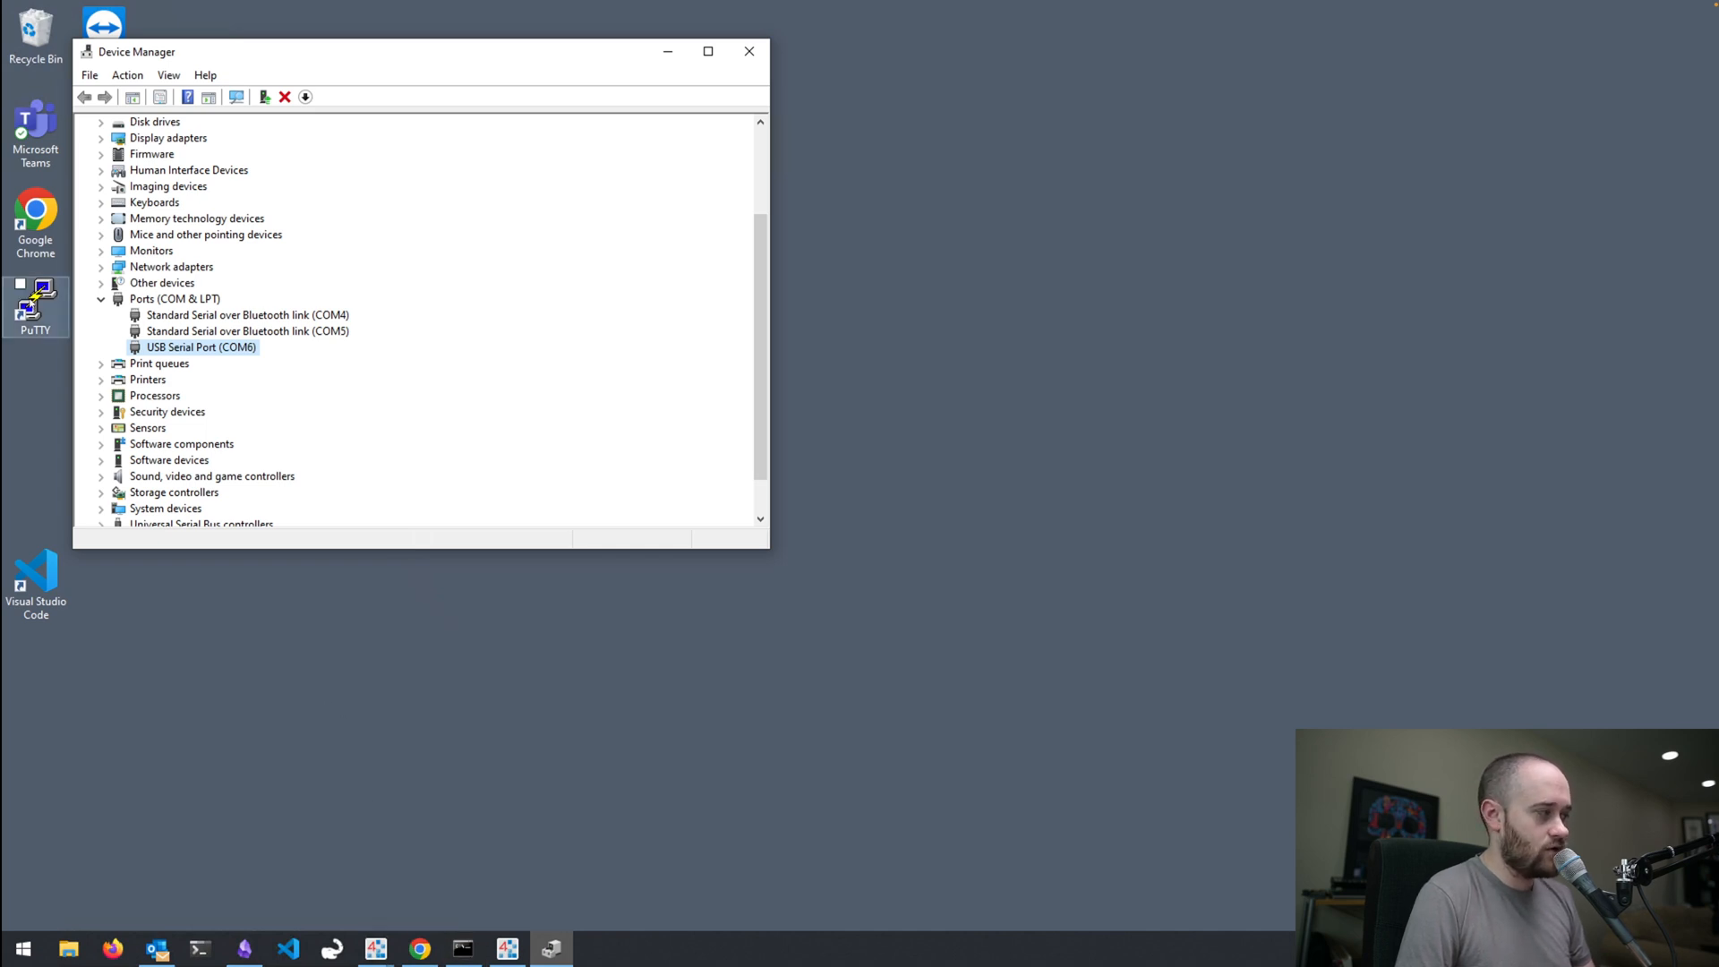
Launch PuTTY and set the serial line to COM6, 115200 baud, flow control None
left_click(549, 948)
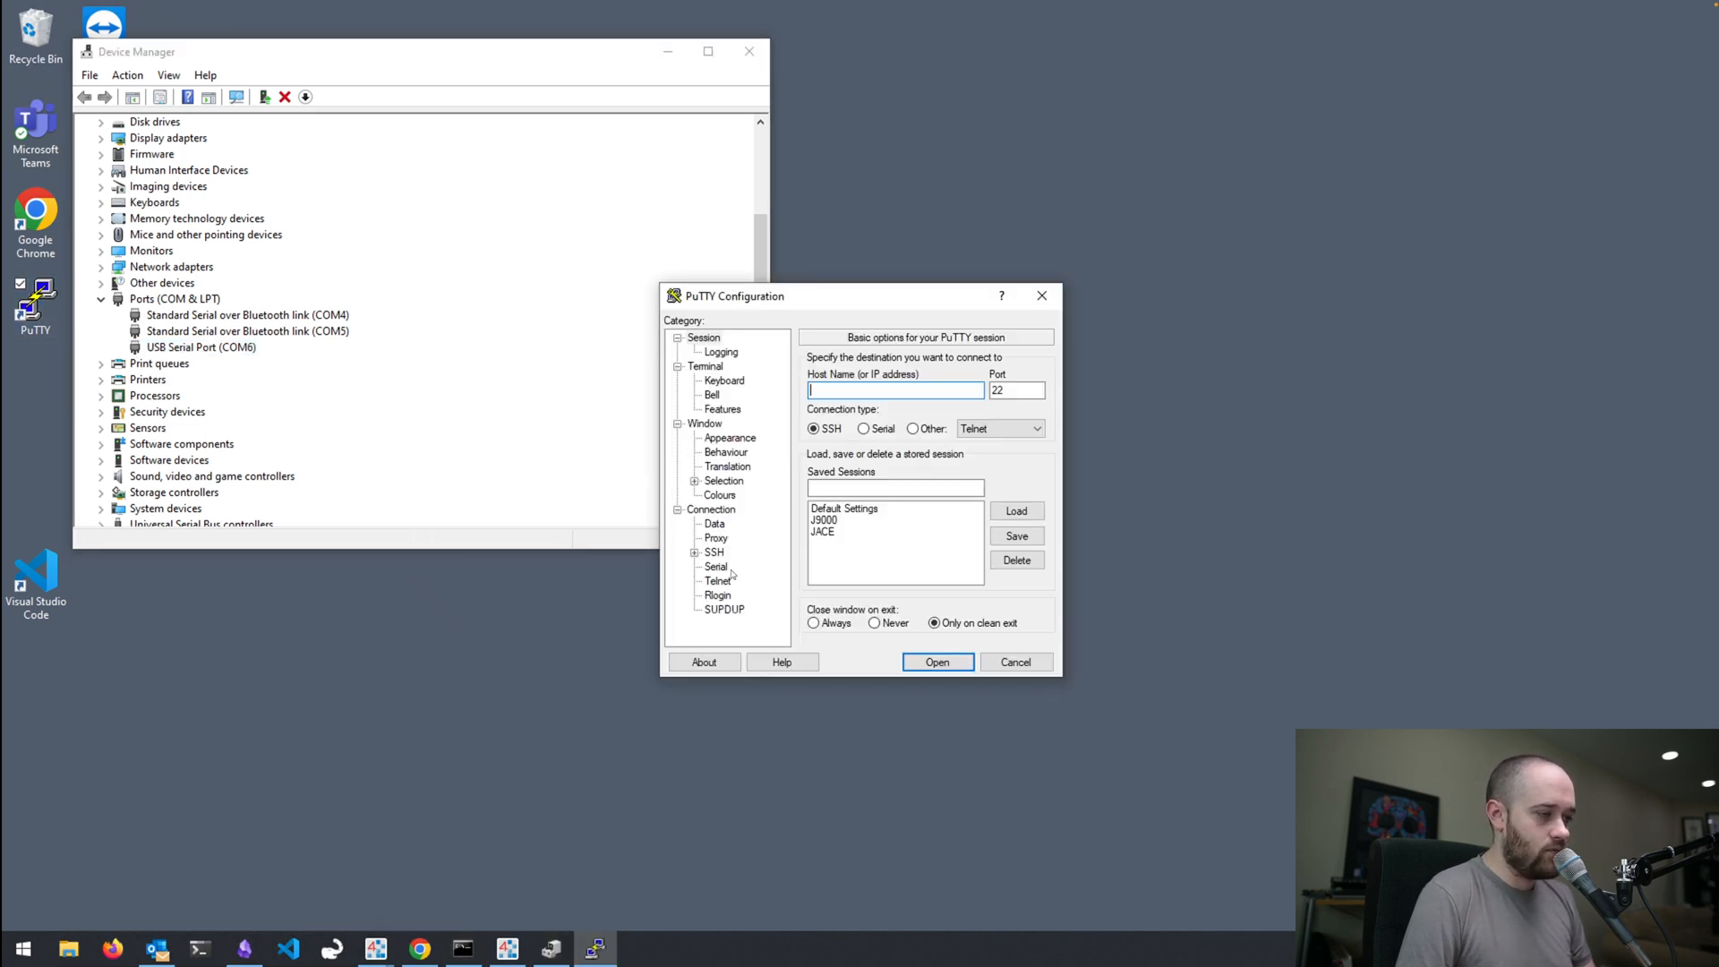
left_click(716, 567)
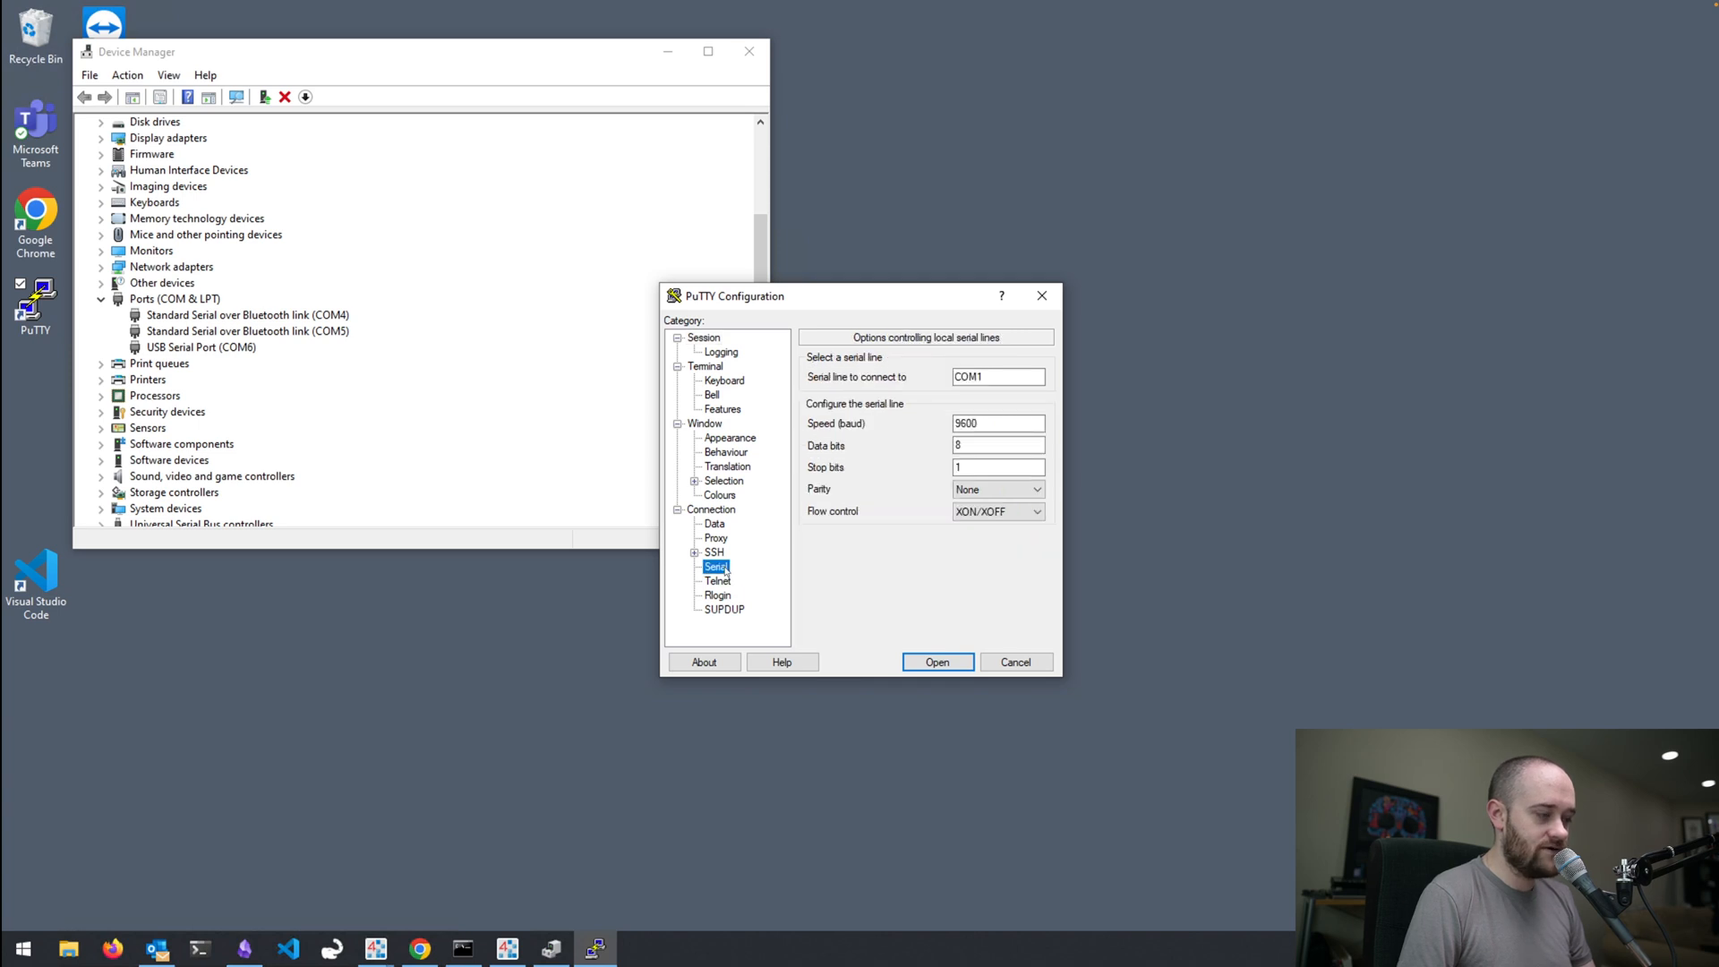
mouse_move(763, 617)
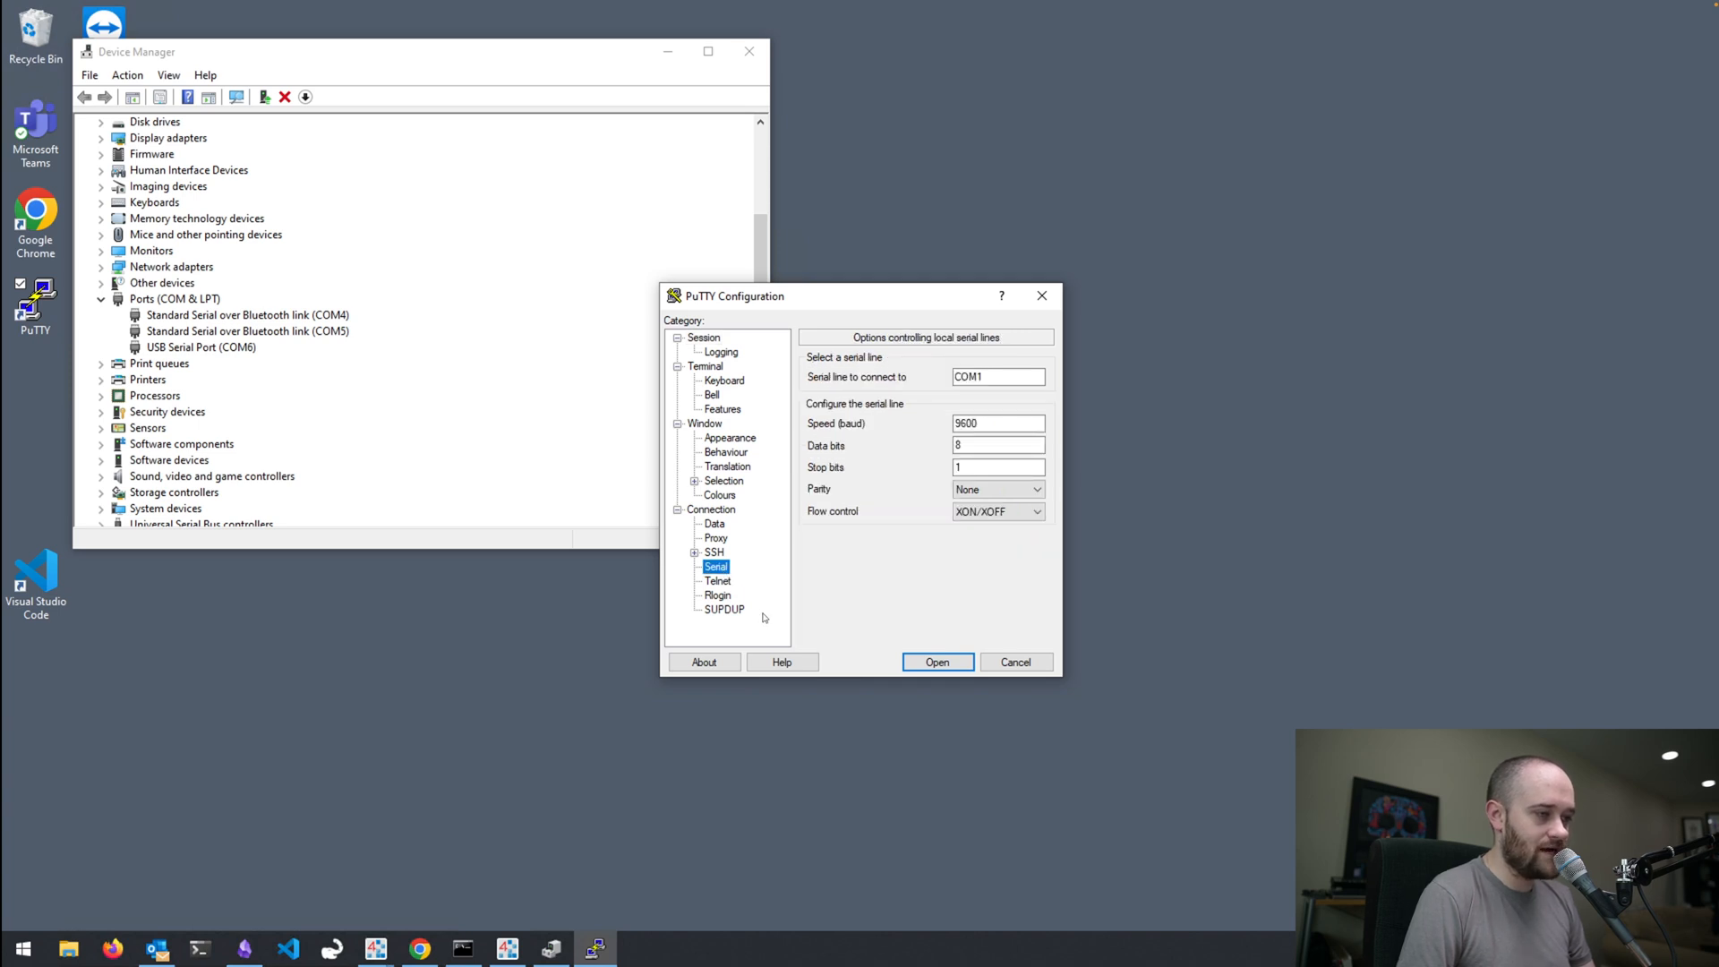
left_click(996, 376)
type("6")
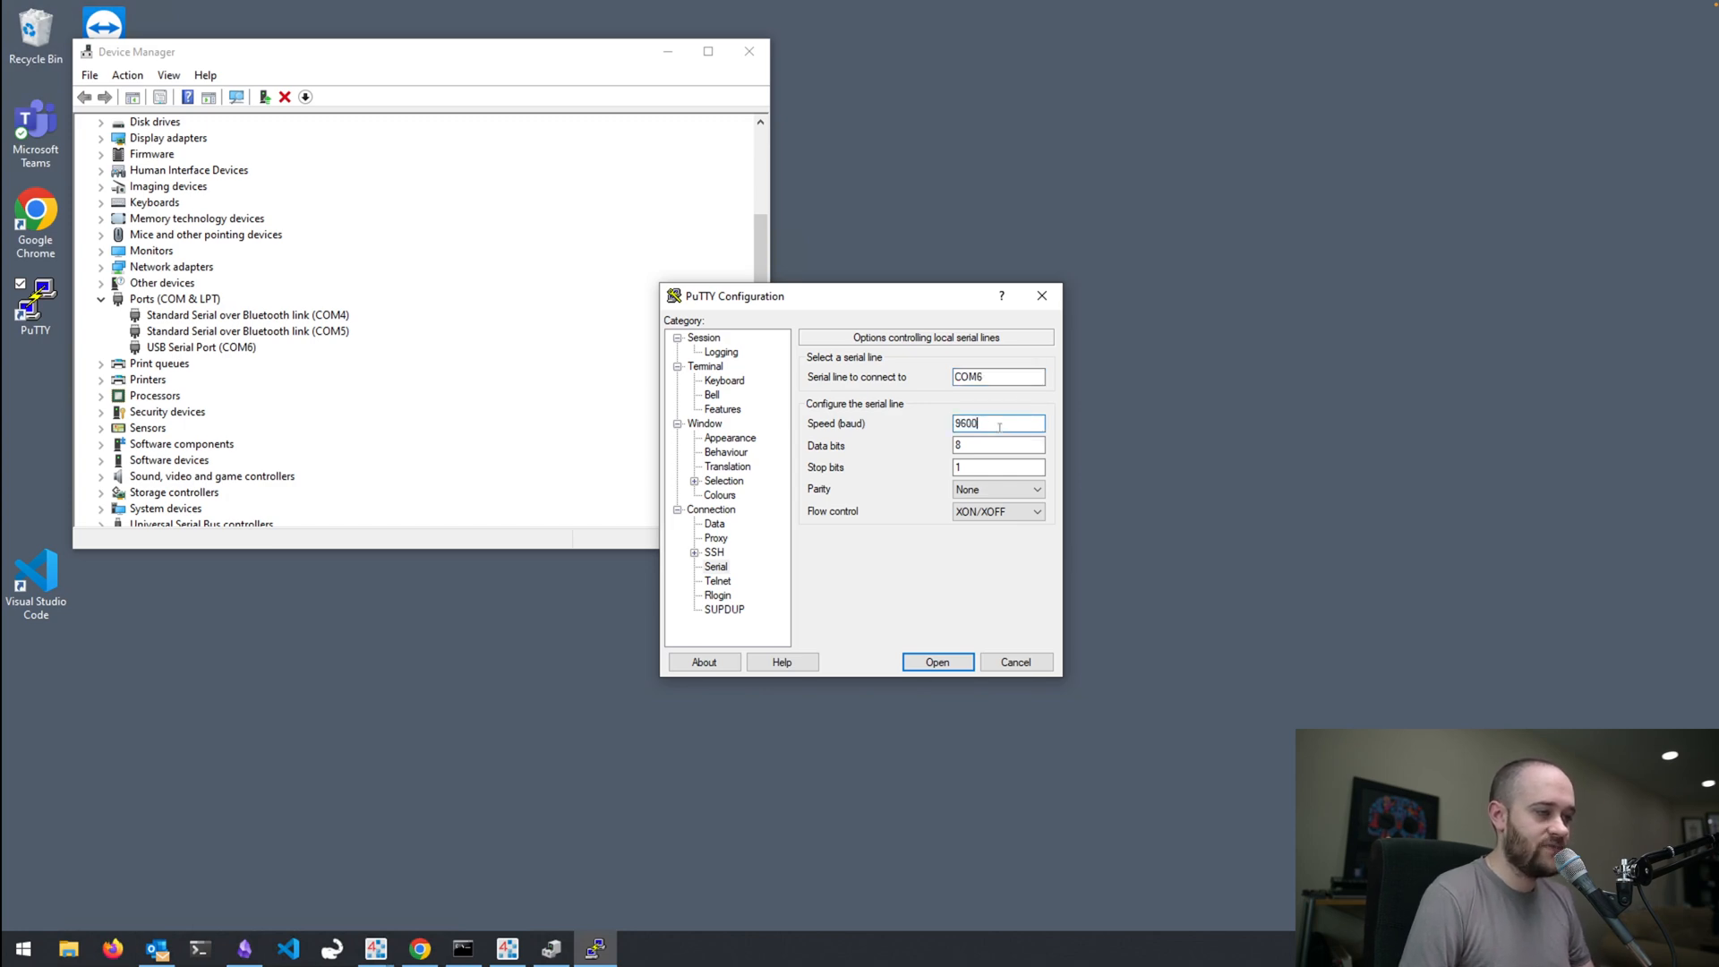
triple_click(997, 424)
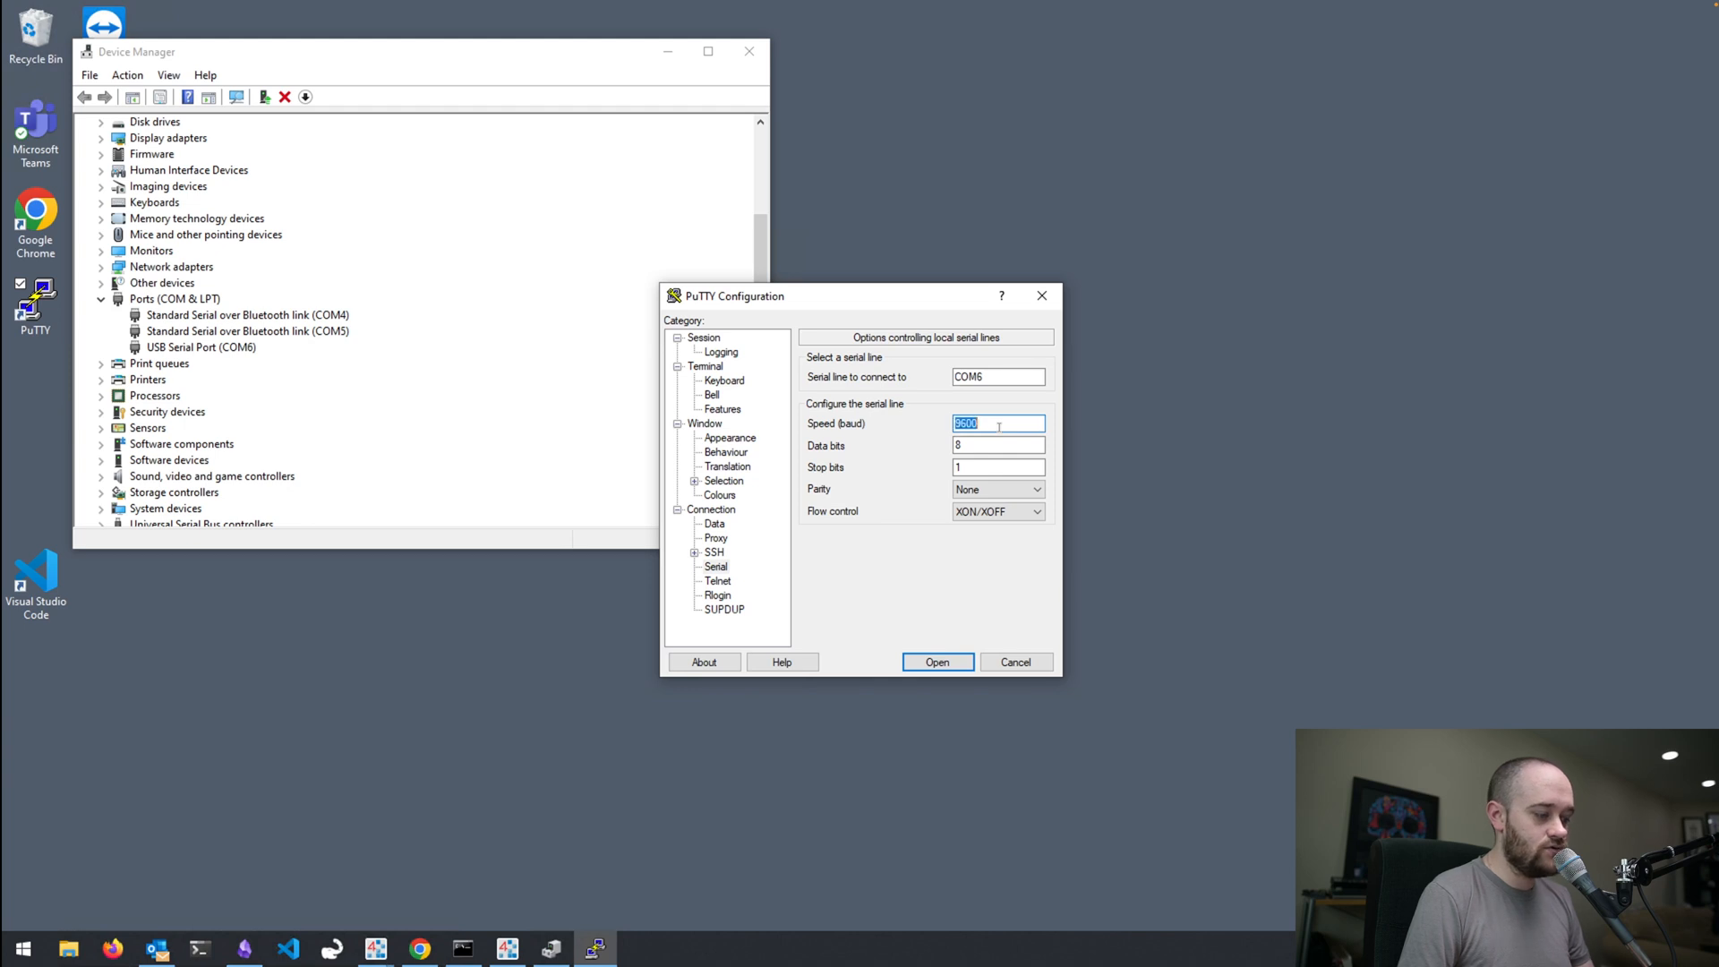
type("1152")
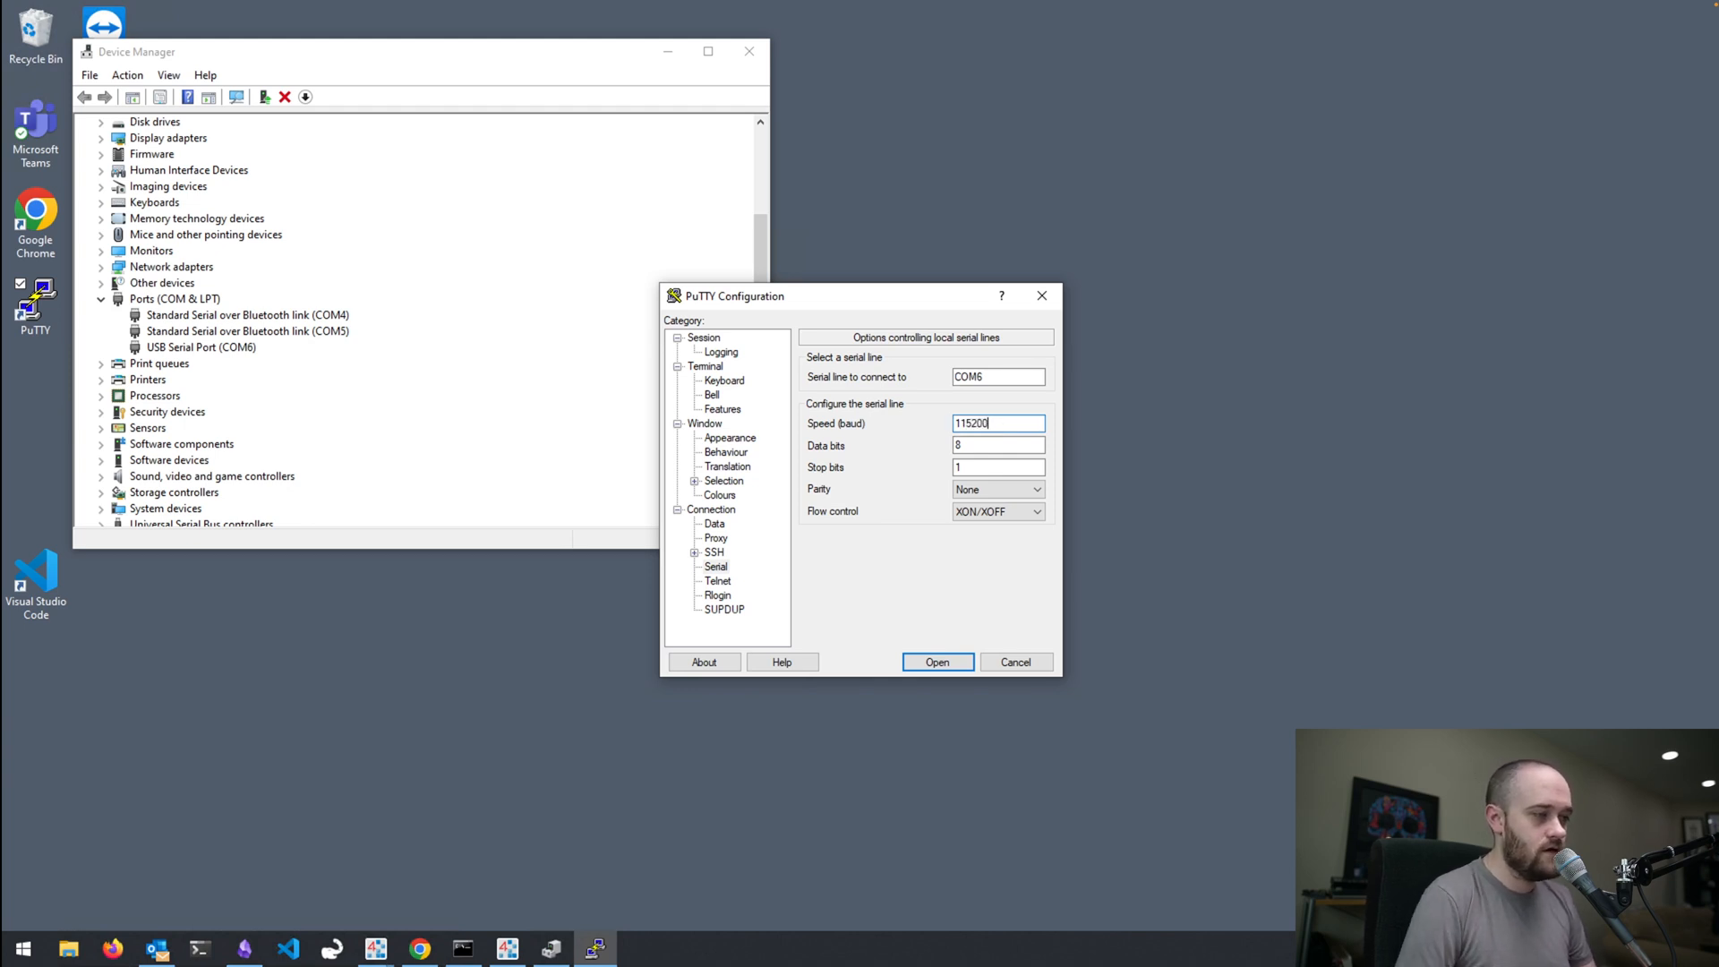
left_click(997, 467)
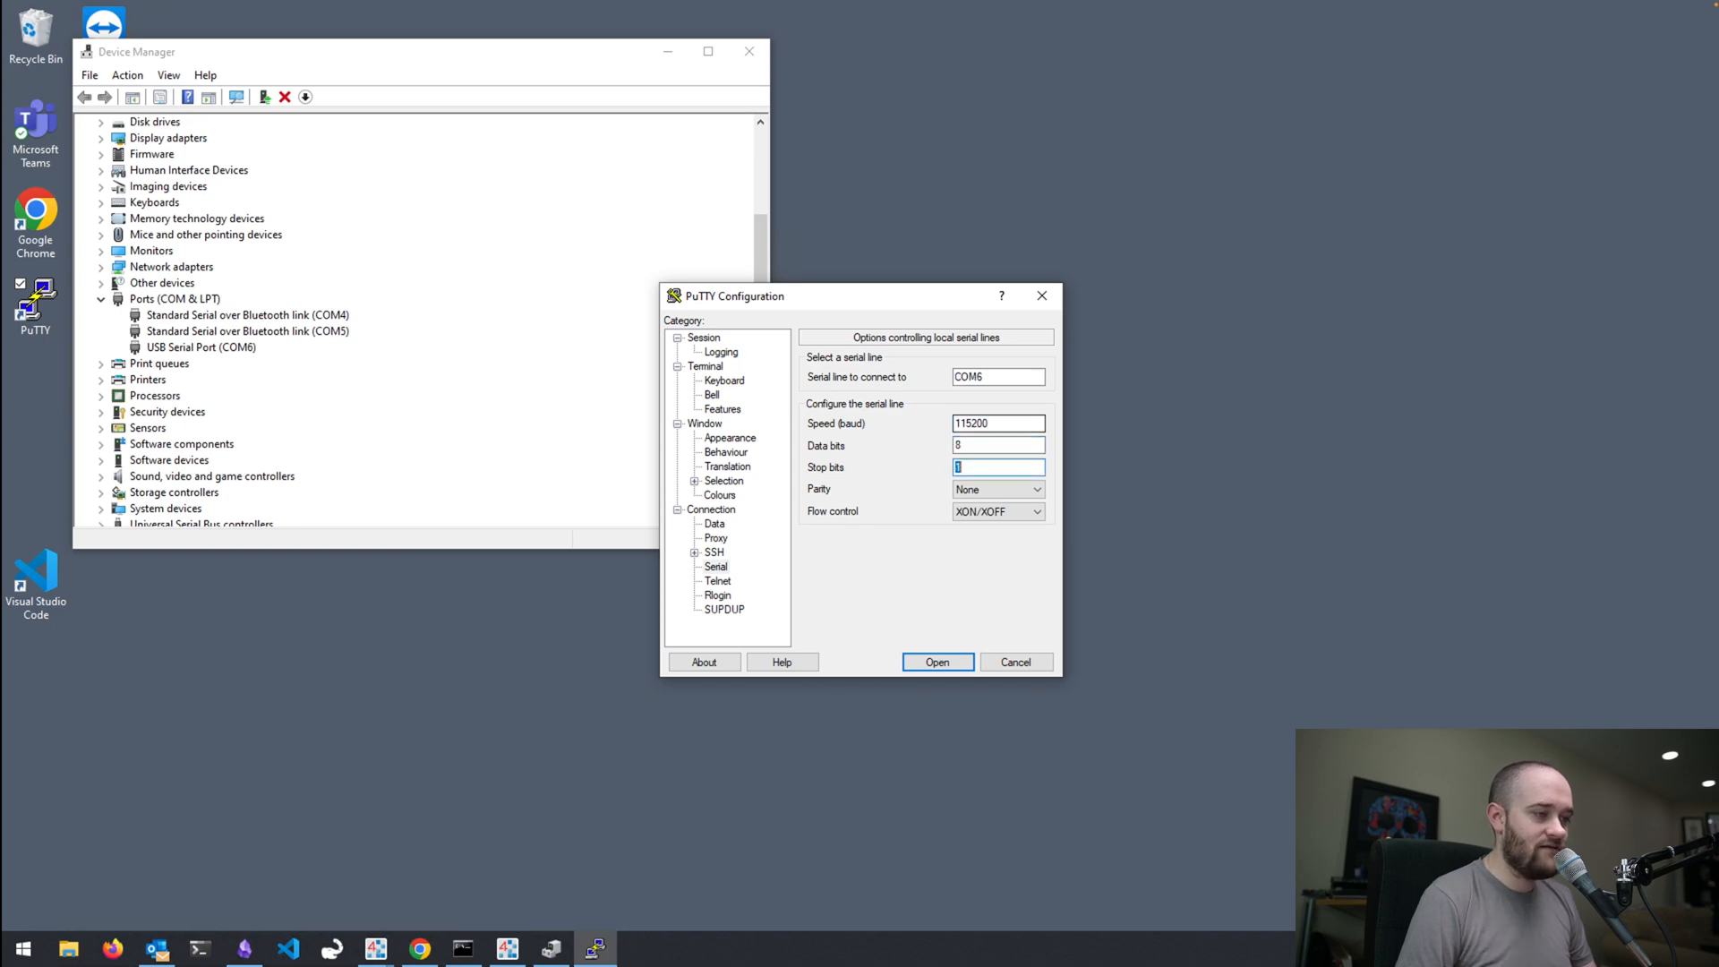
left_click(1035, 511)
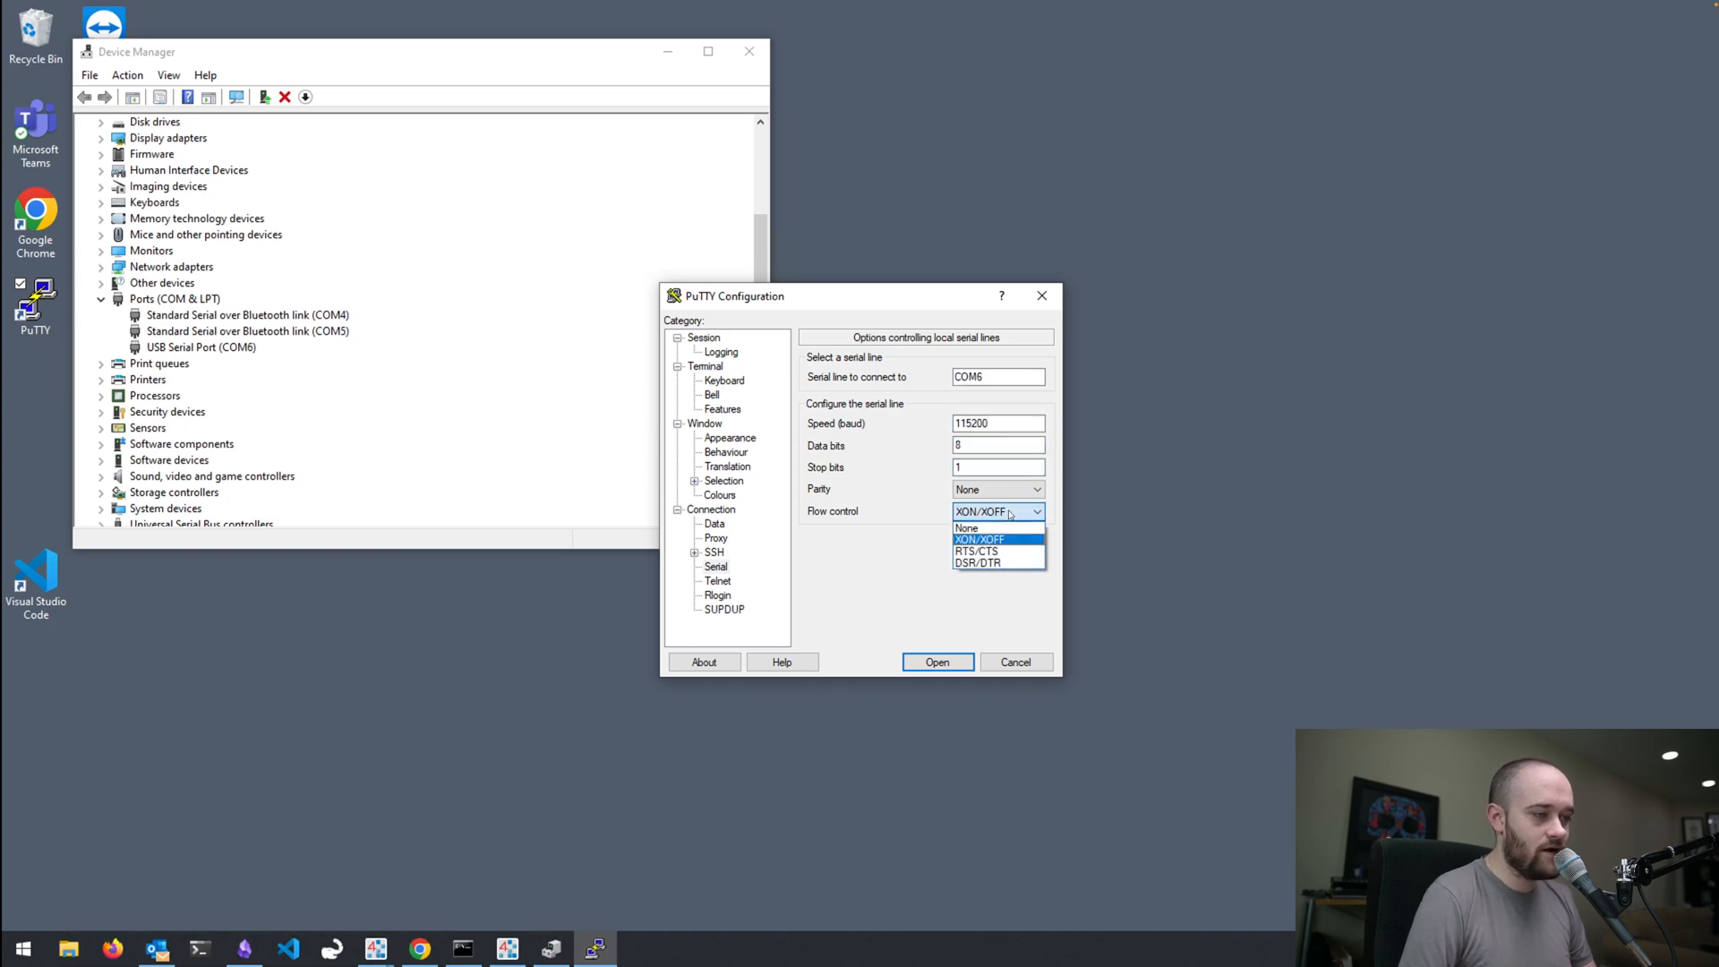
left_click(967, 528)
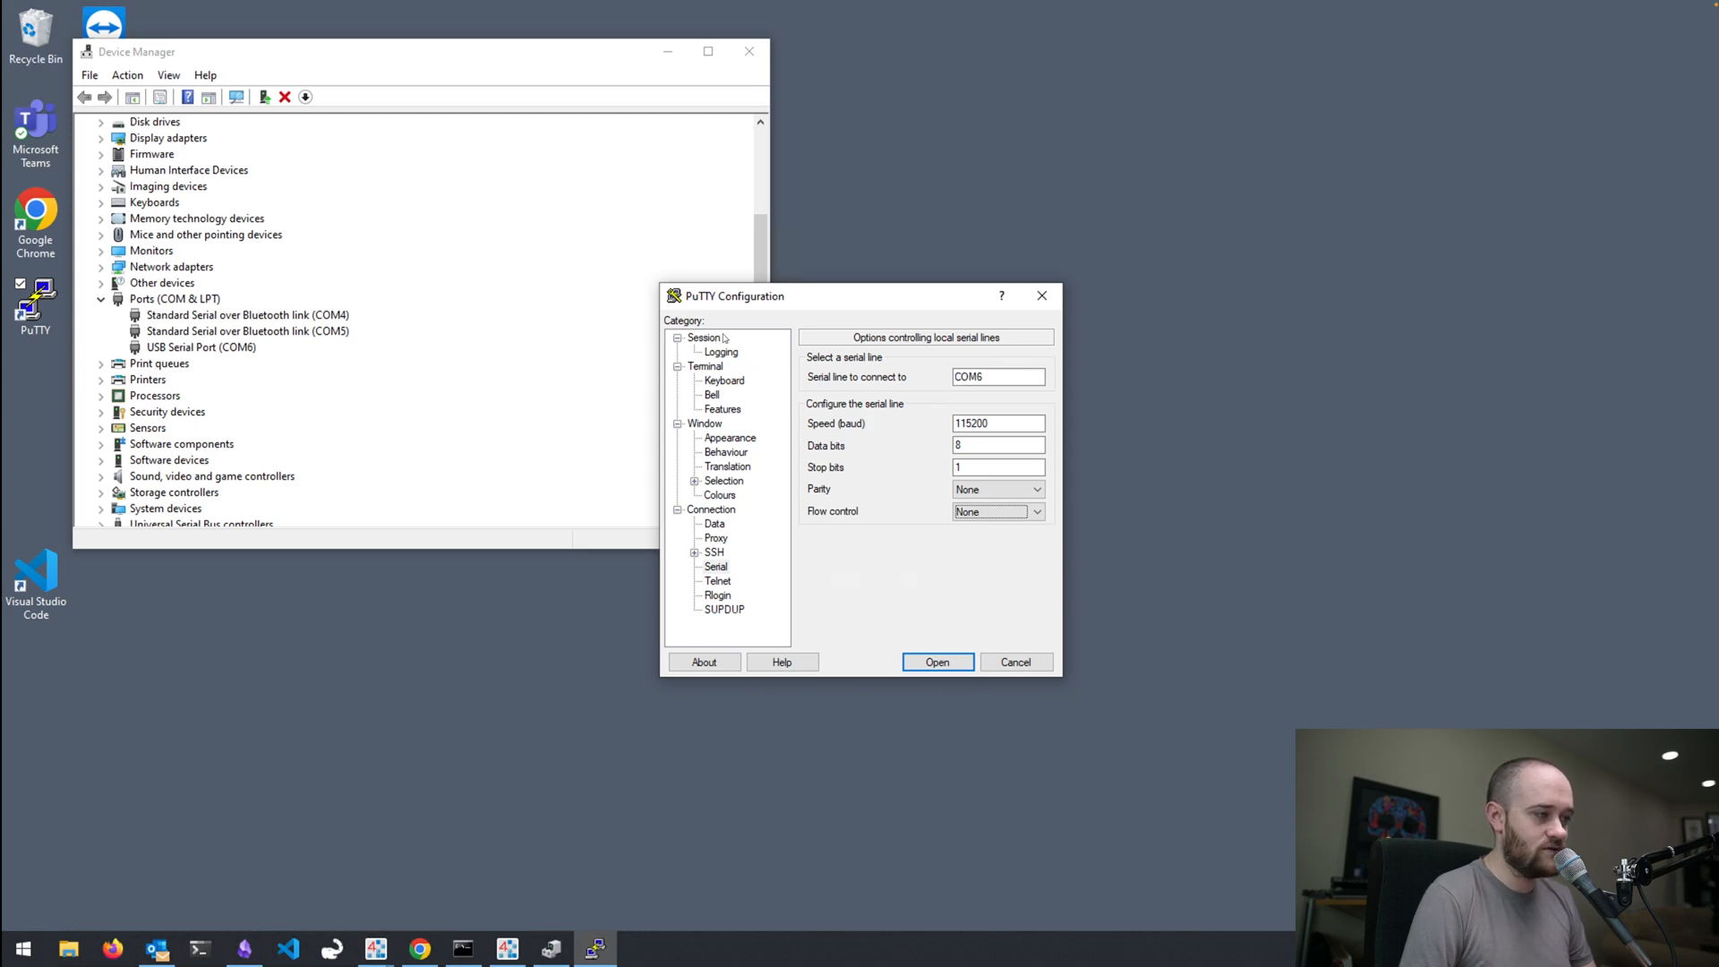
Choose the Serial connection type and save the session as 'J9'
left_click(697, 337)
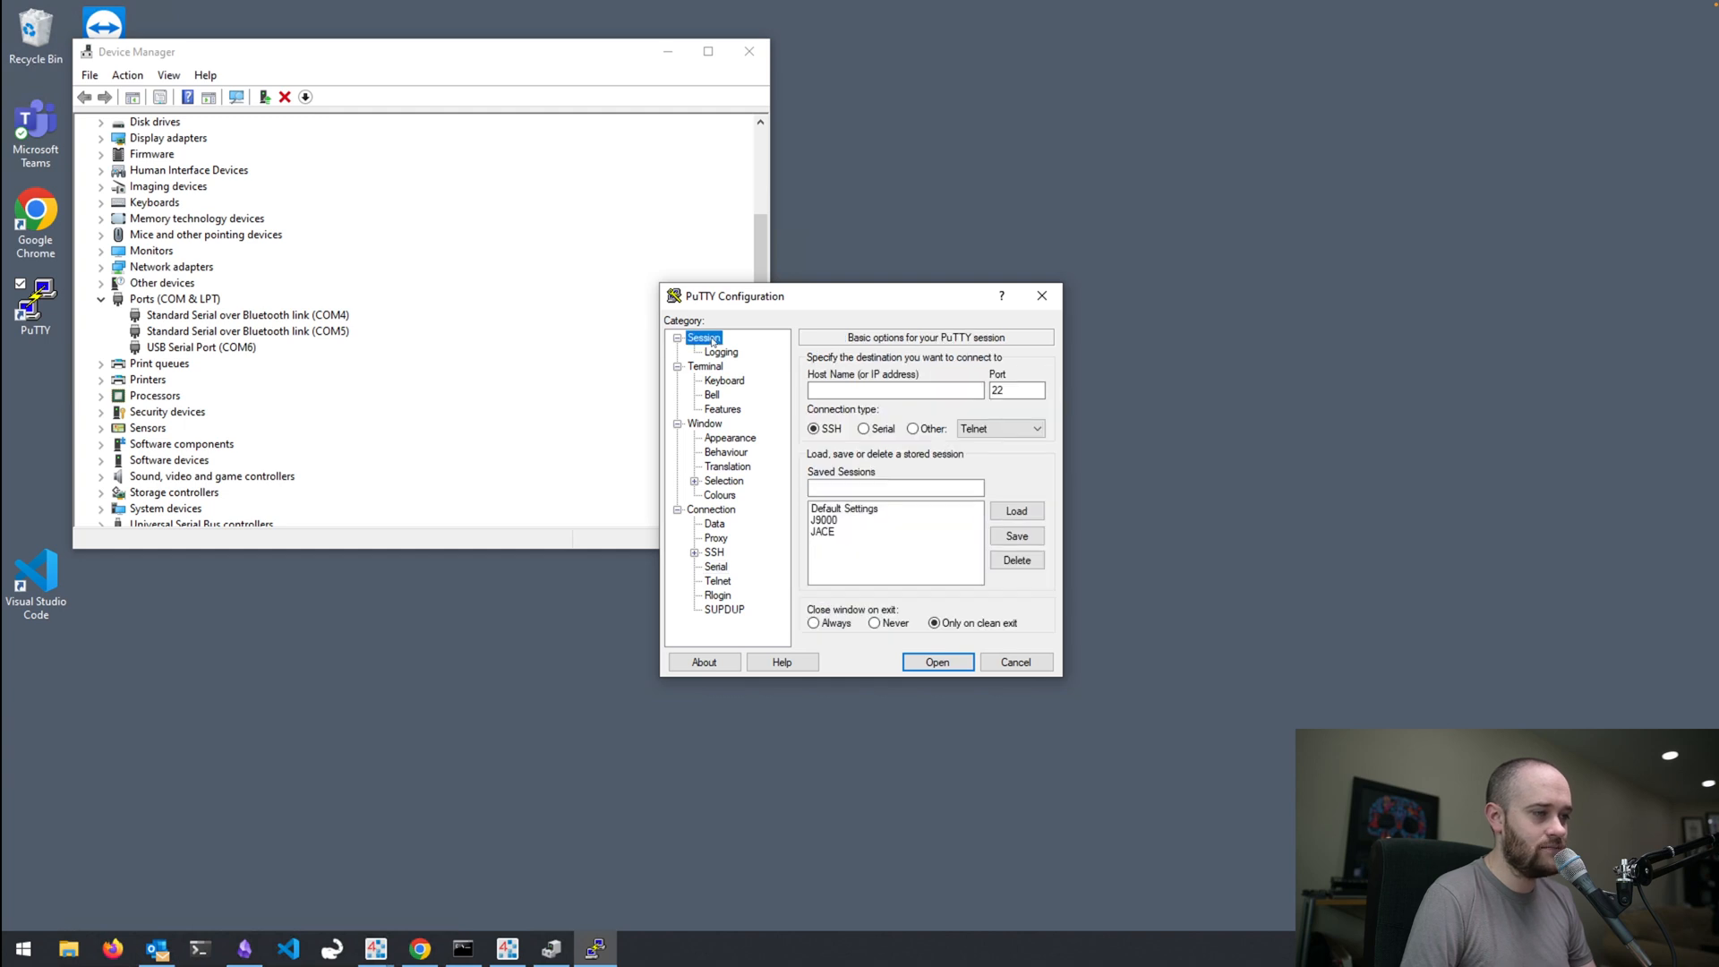
left_click(865, 428)
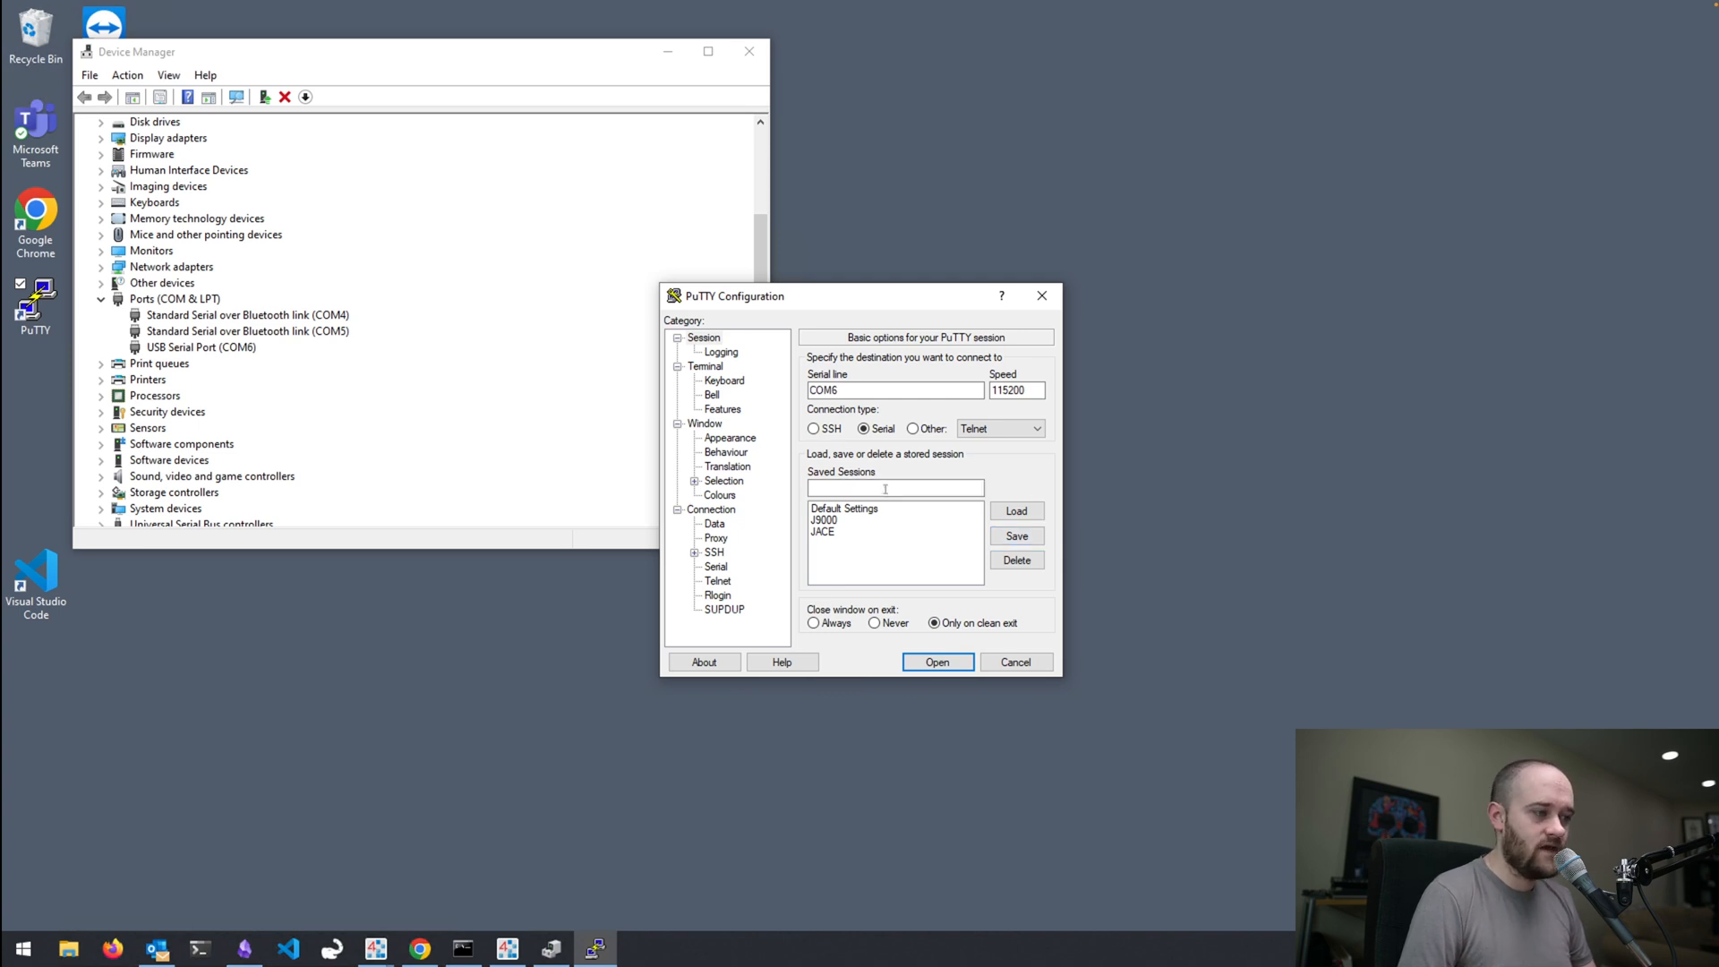
left_click(894, 488)
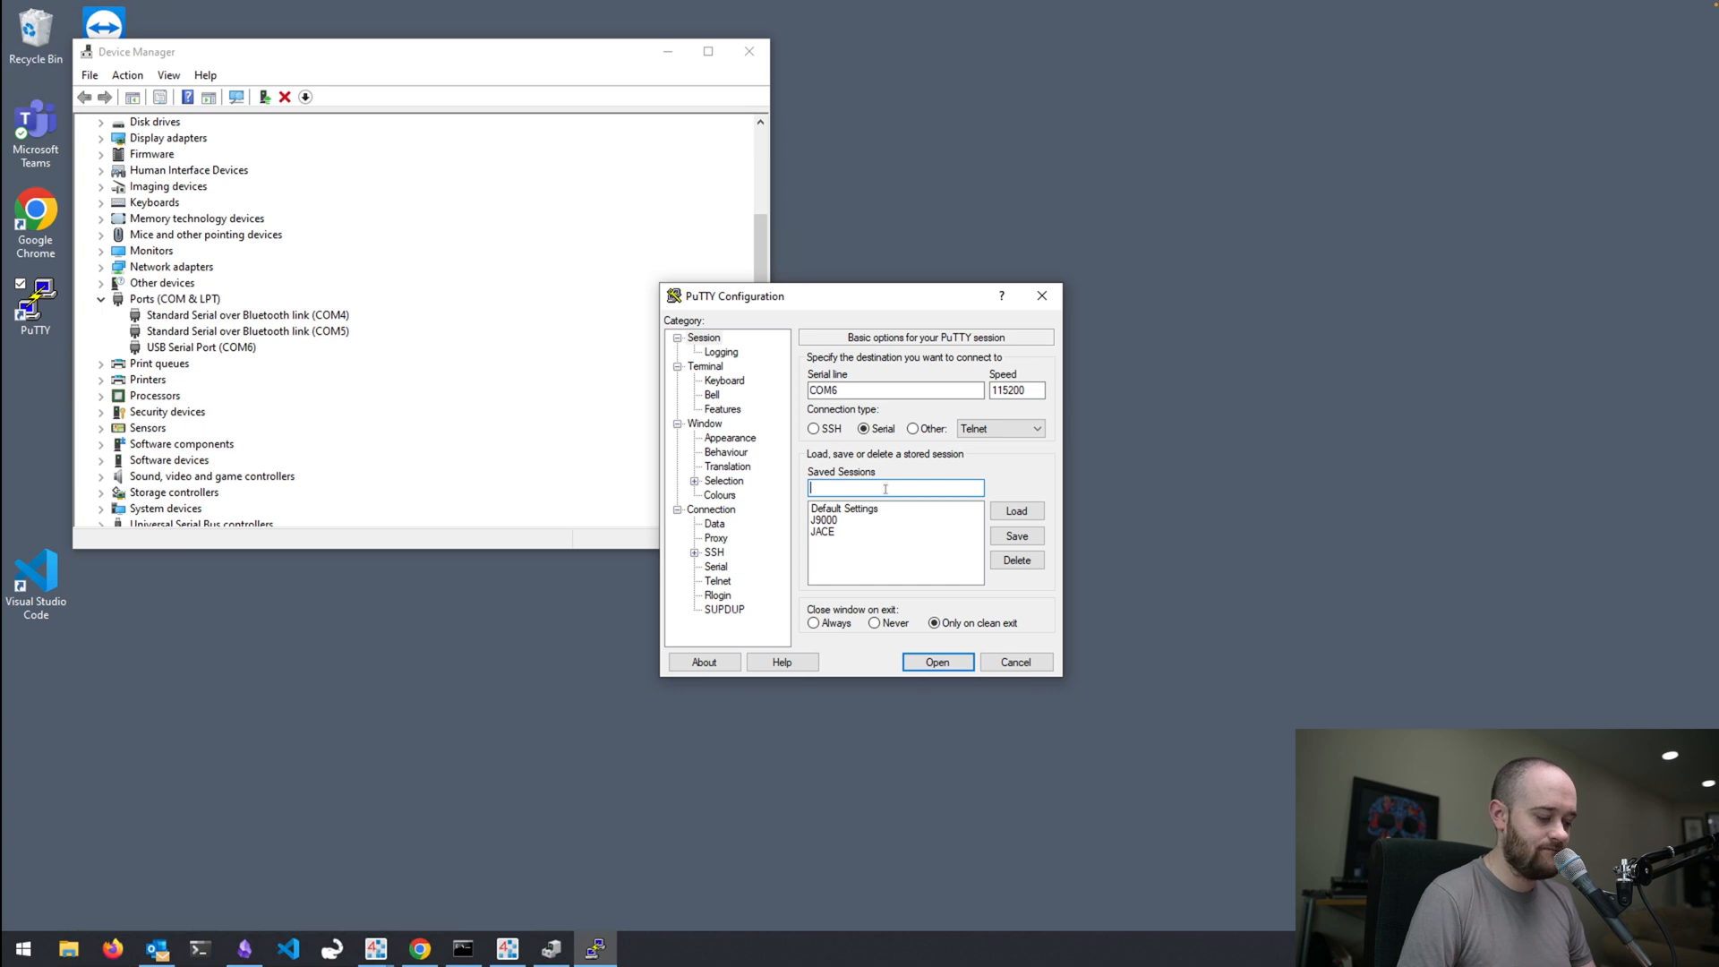
type("J9")
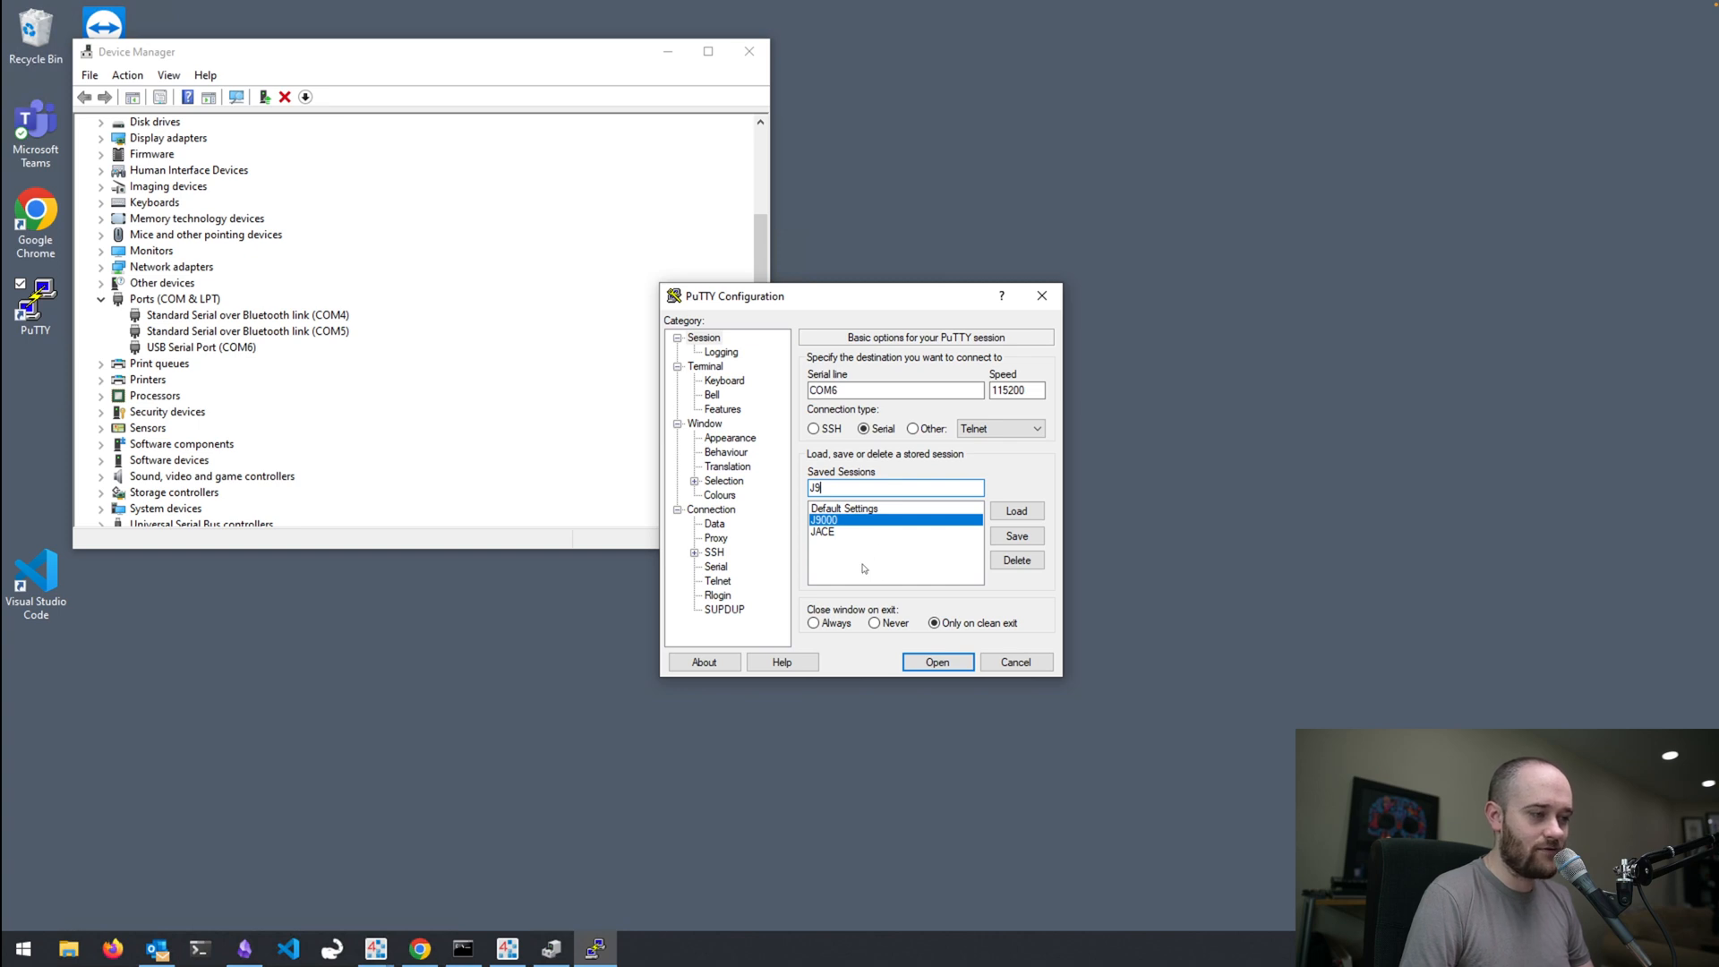
left_click(1016, 536)
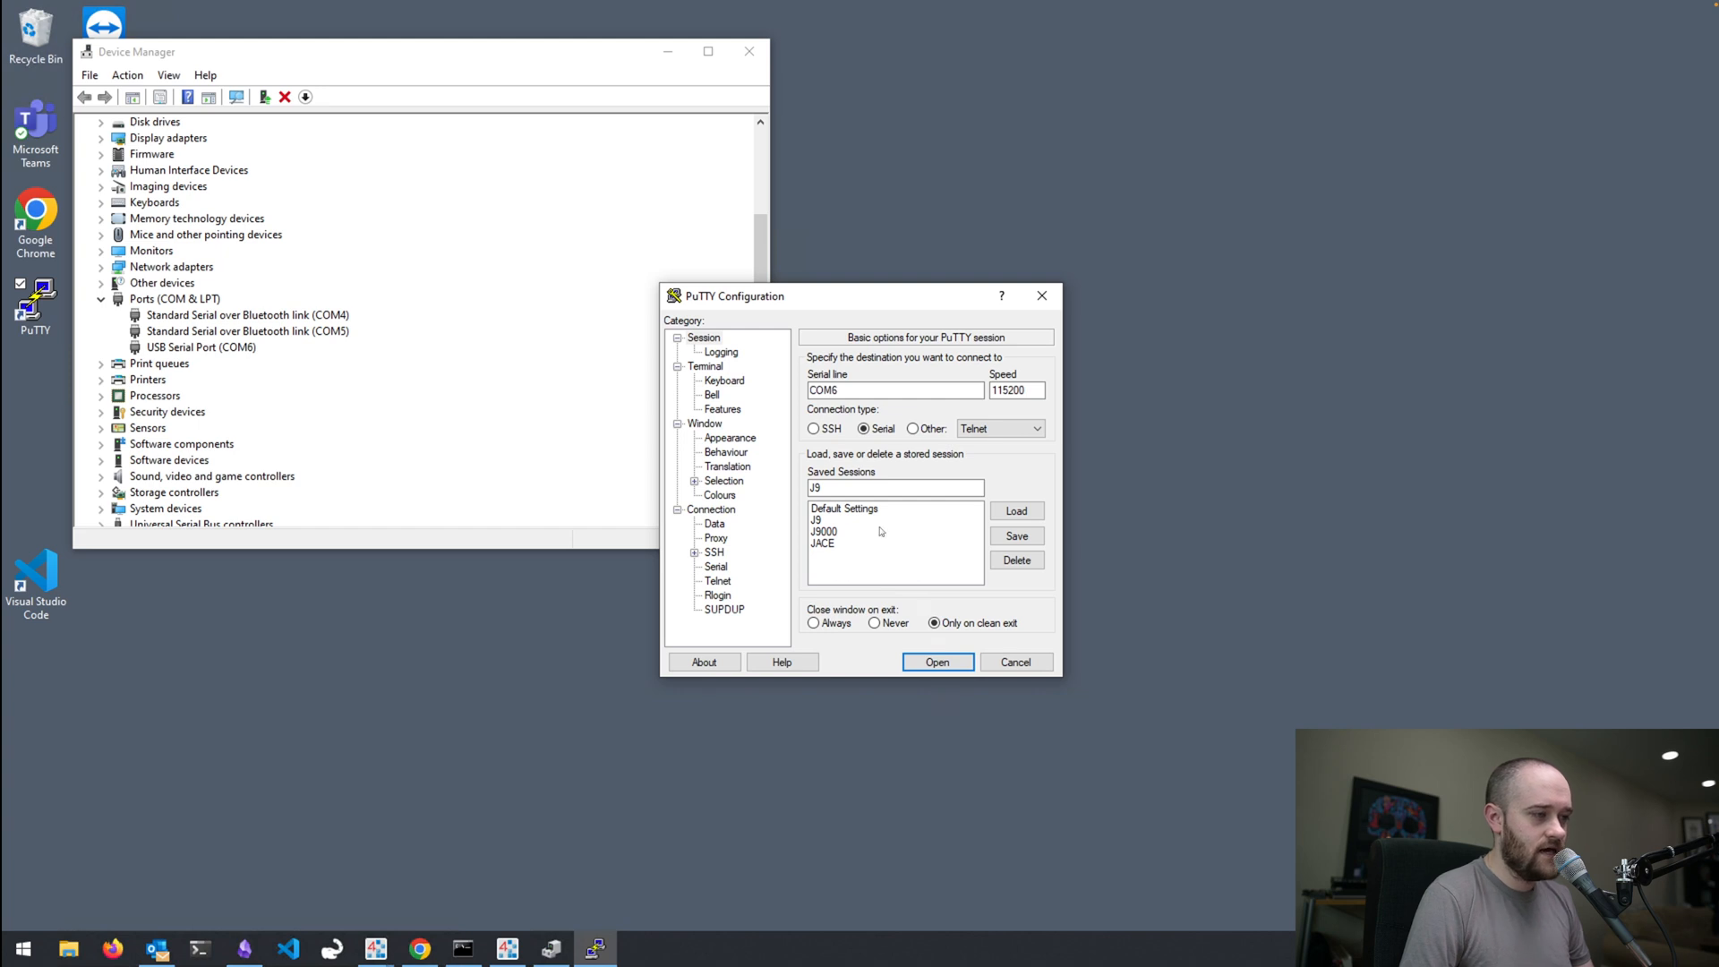
left_click(936, 660)
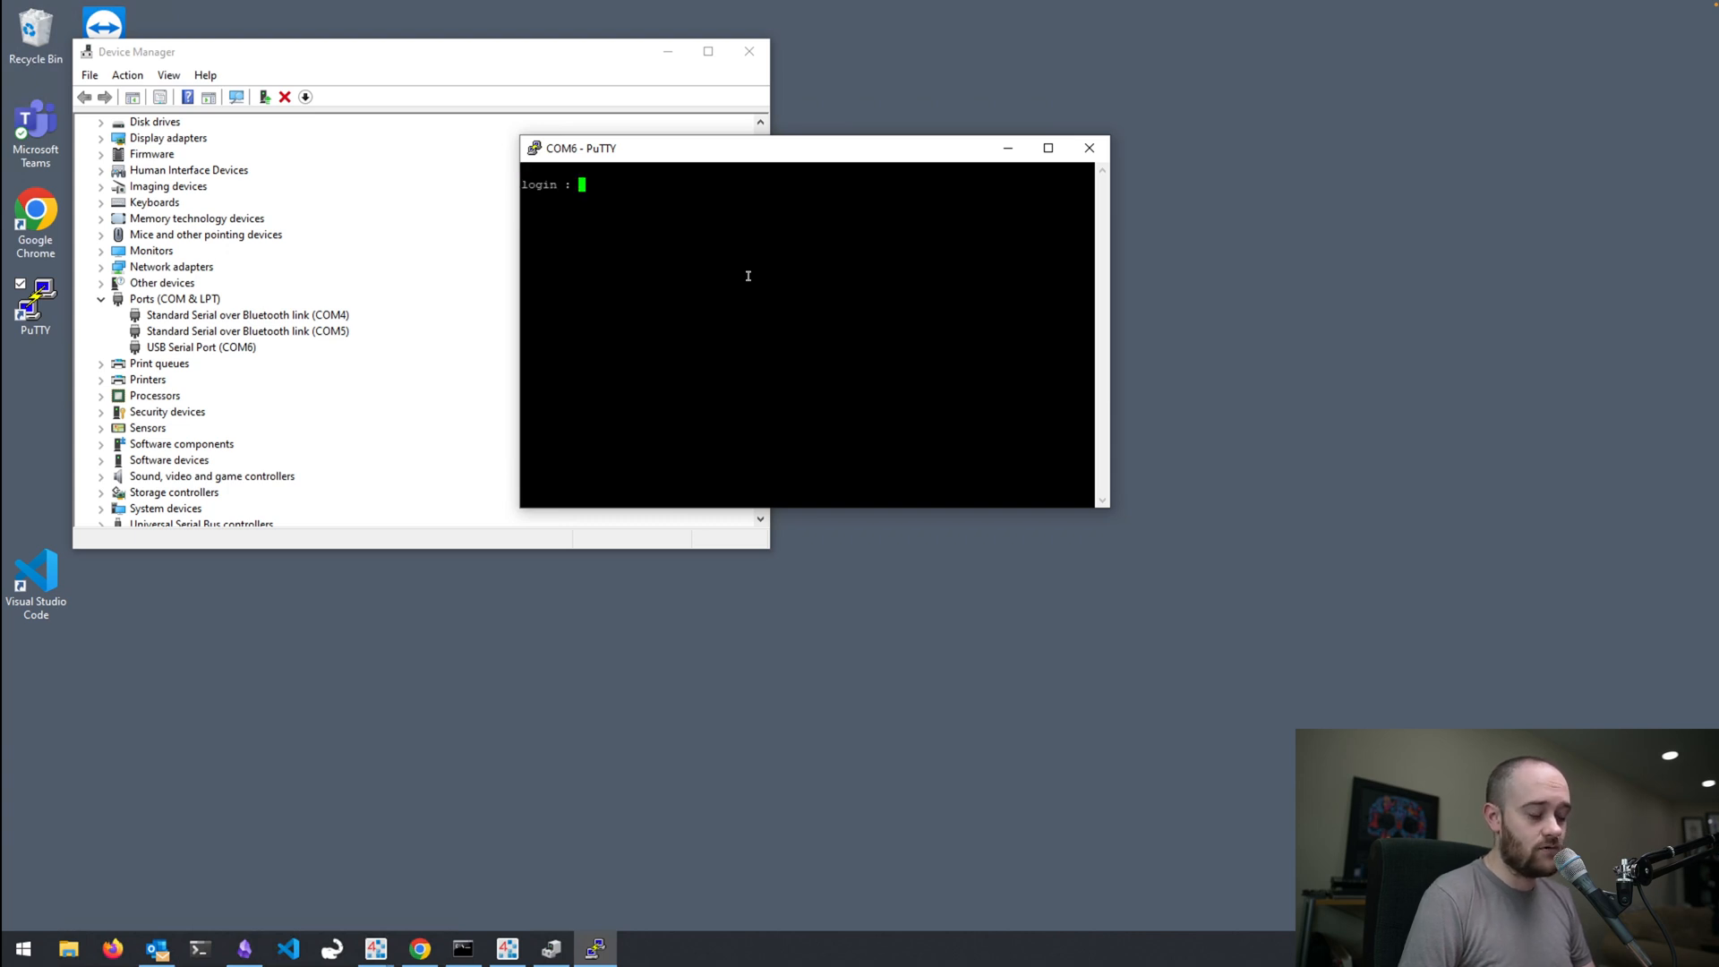
Enter the login credentials at the COM6 terminal login prompt
type("pla")
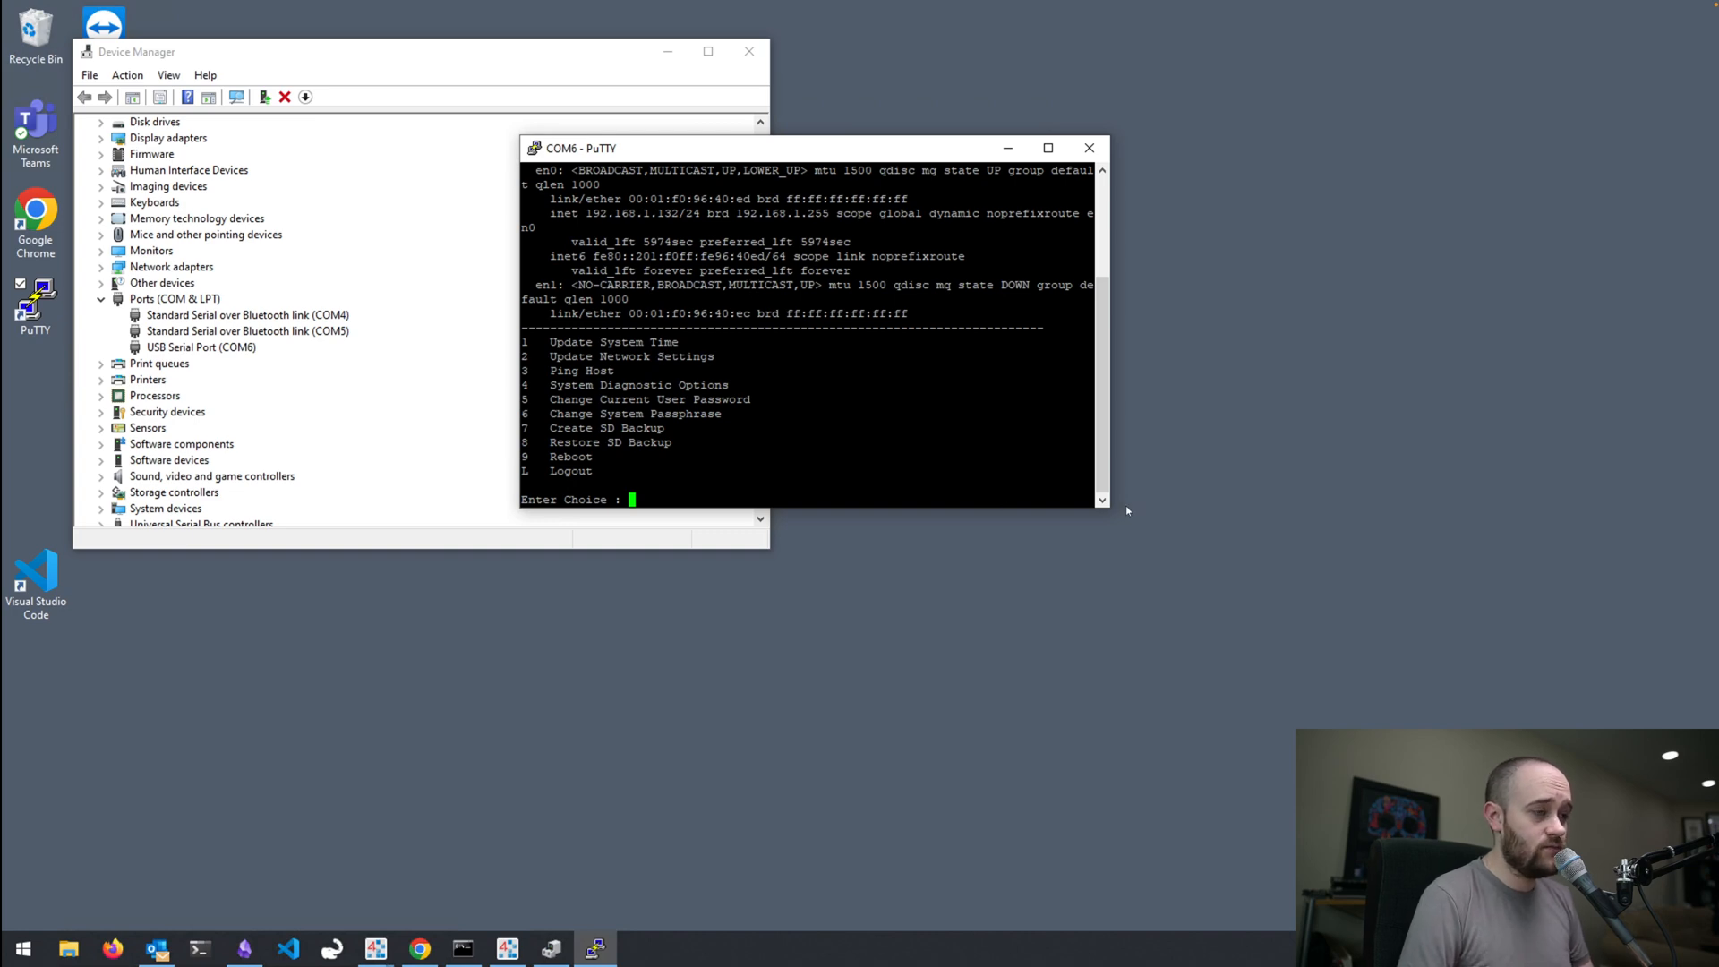
Enlarge the PuTTY window to fit the menu and enter choice 4
left_click_drag(1105, 527, 1179, 625)
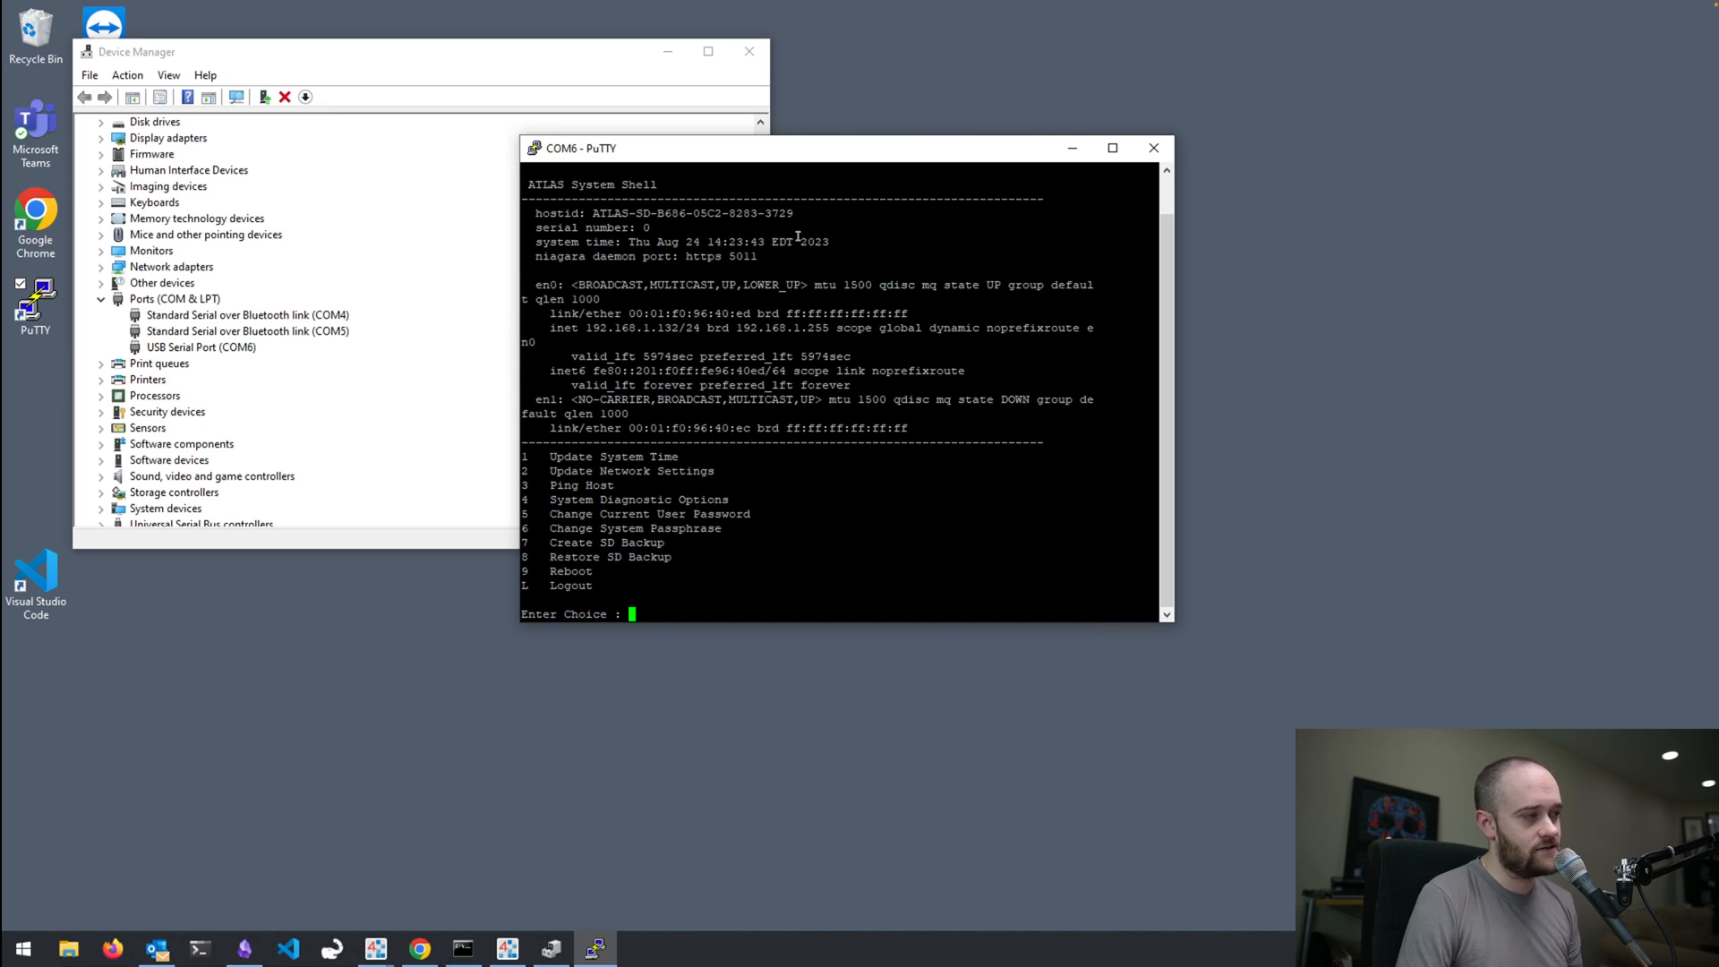
mouse_move(854, 259)
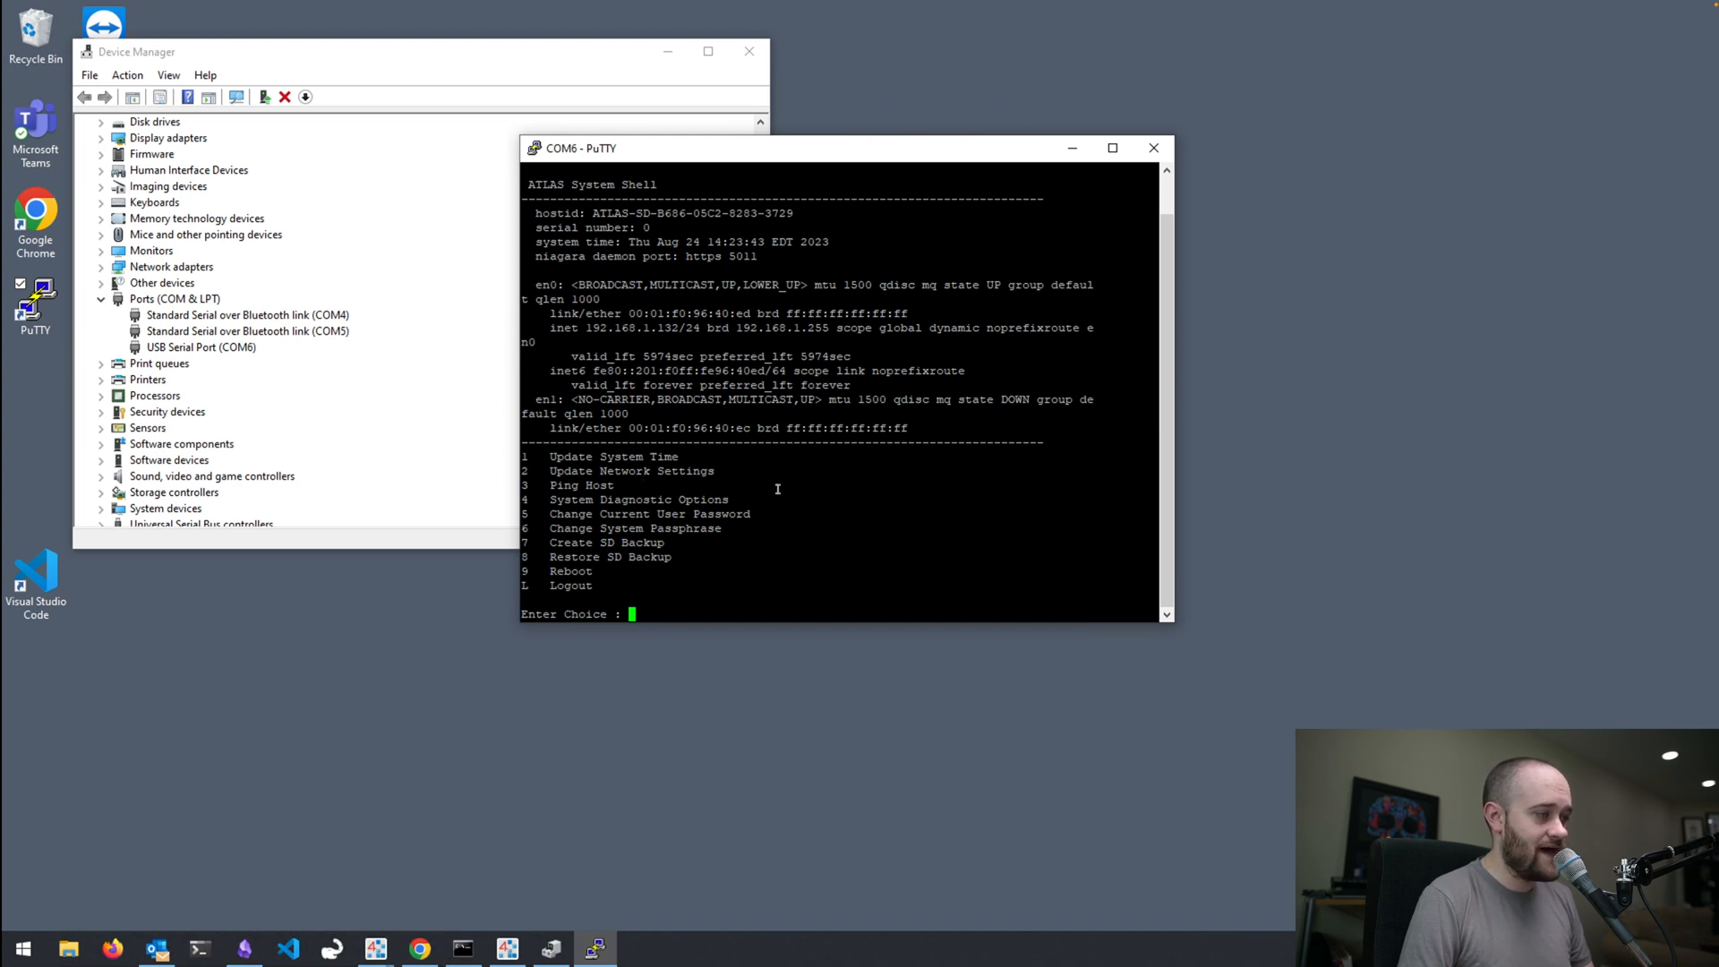
mouse_move(741, 590)
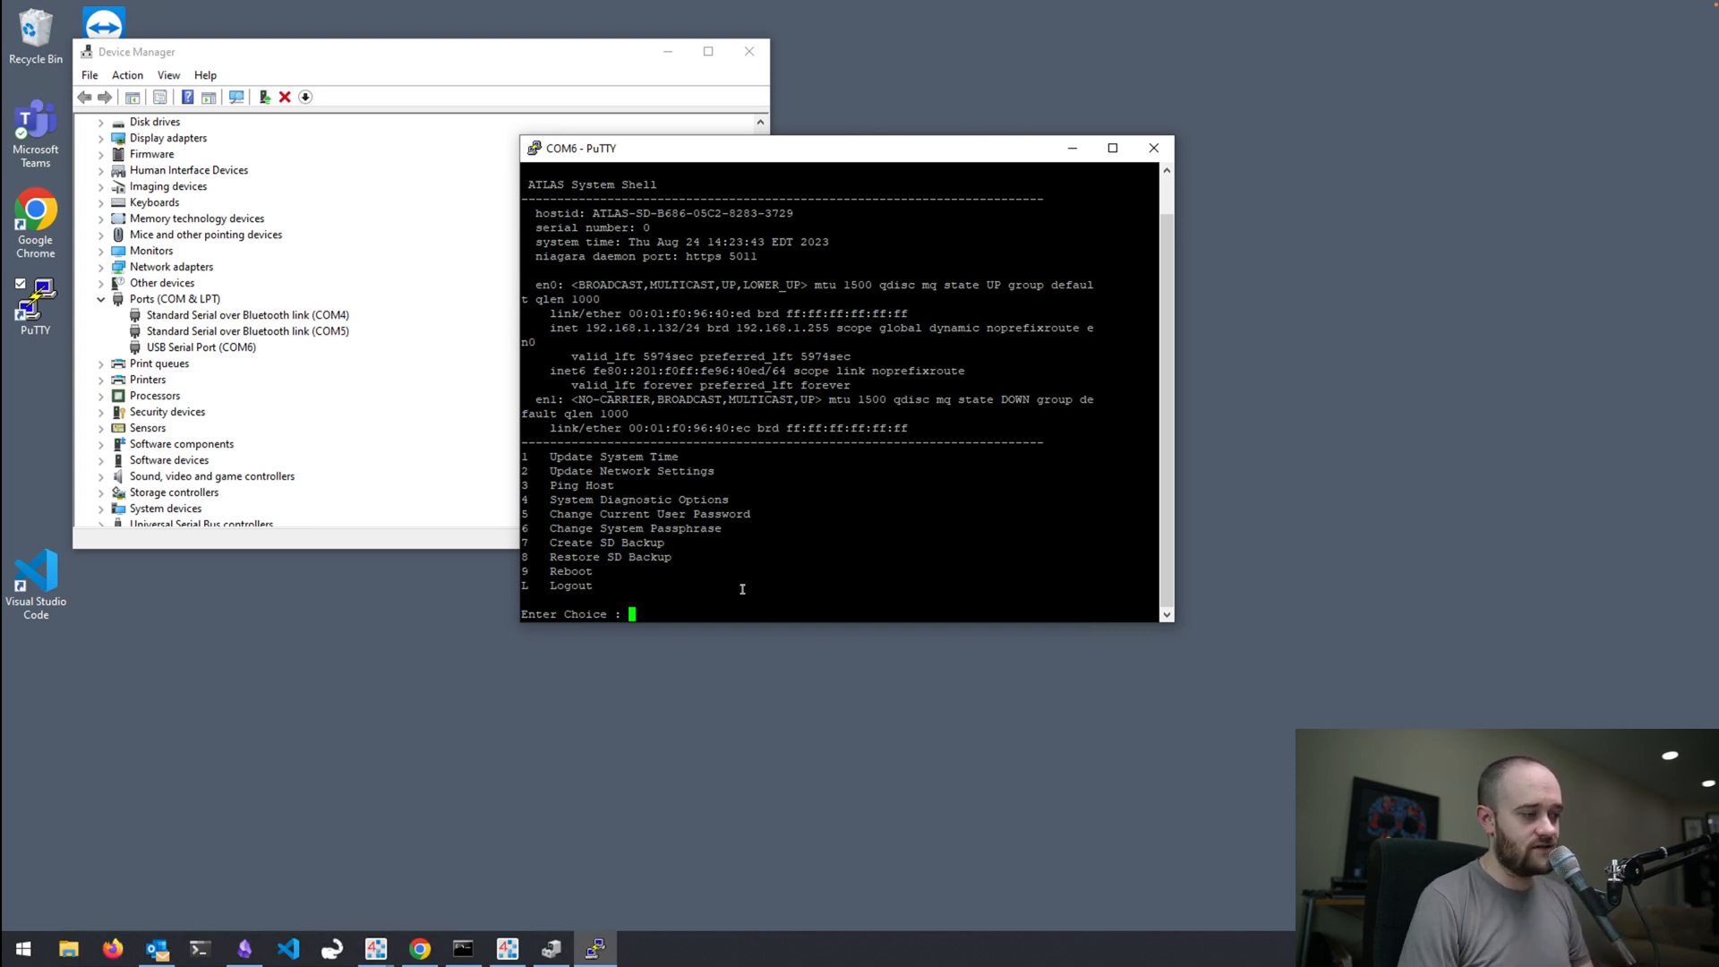
type("4")
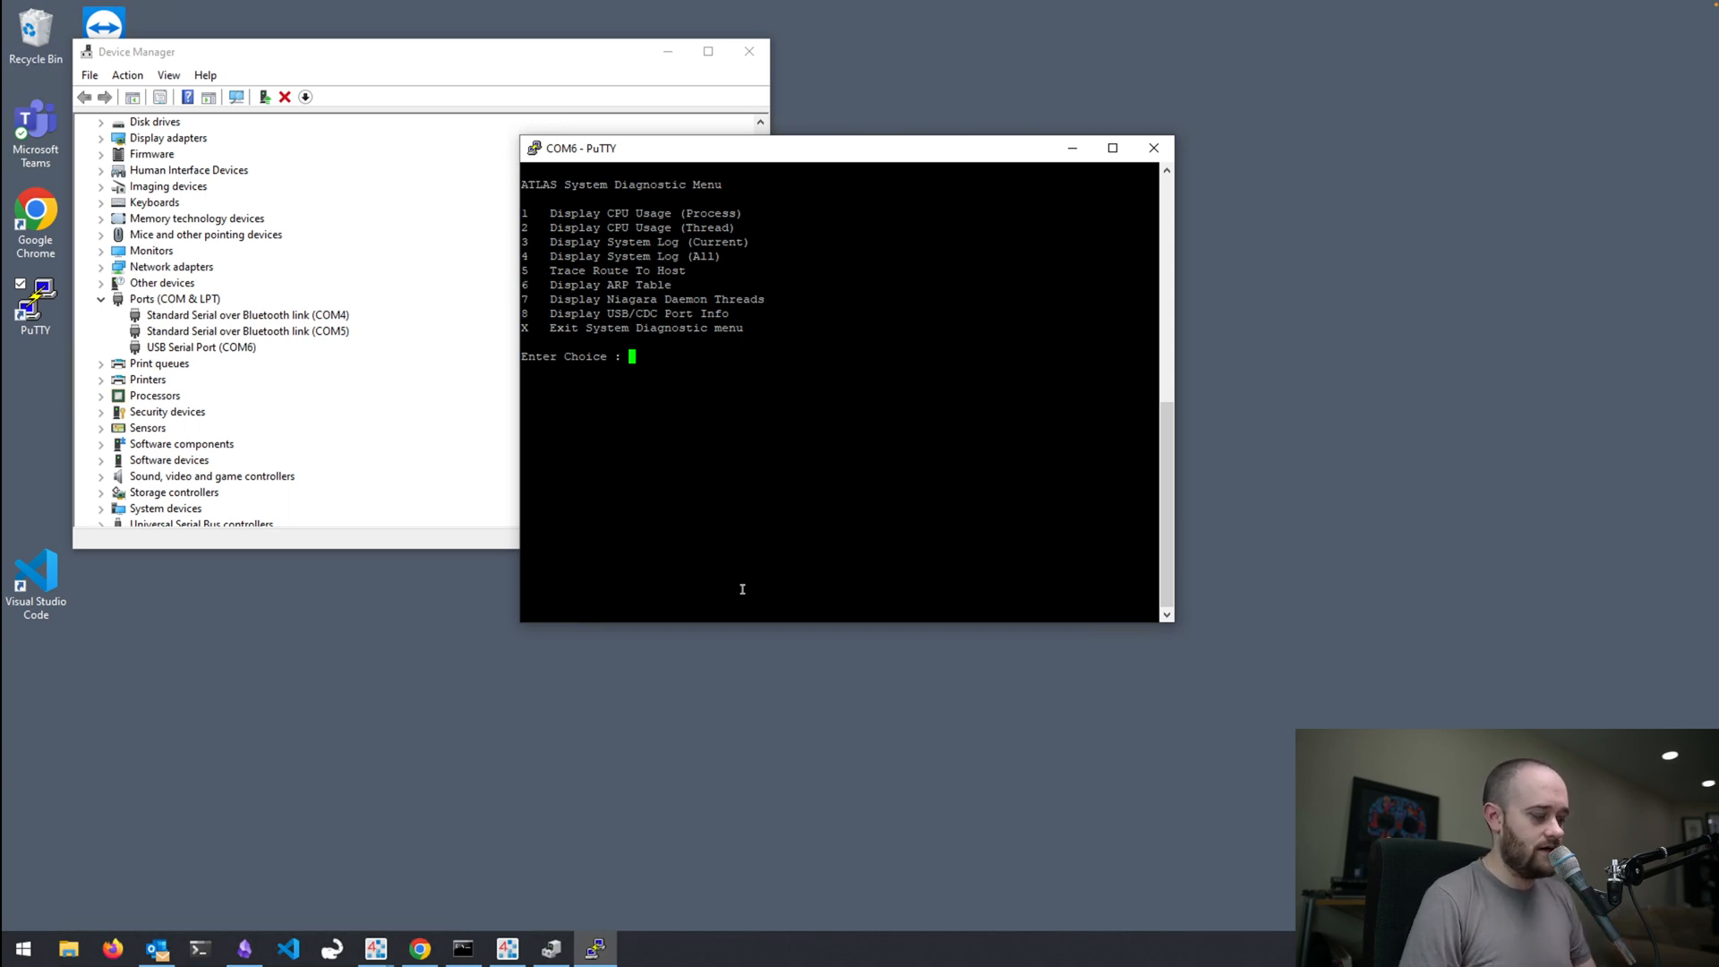
Enter 'x' to leave the System Diagnostic Menu
type("x")
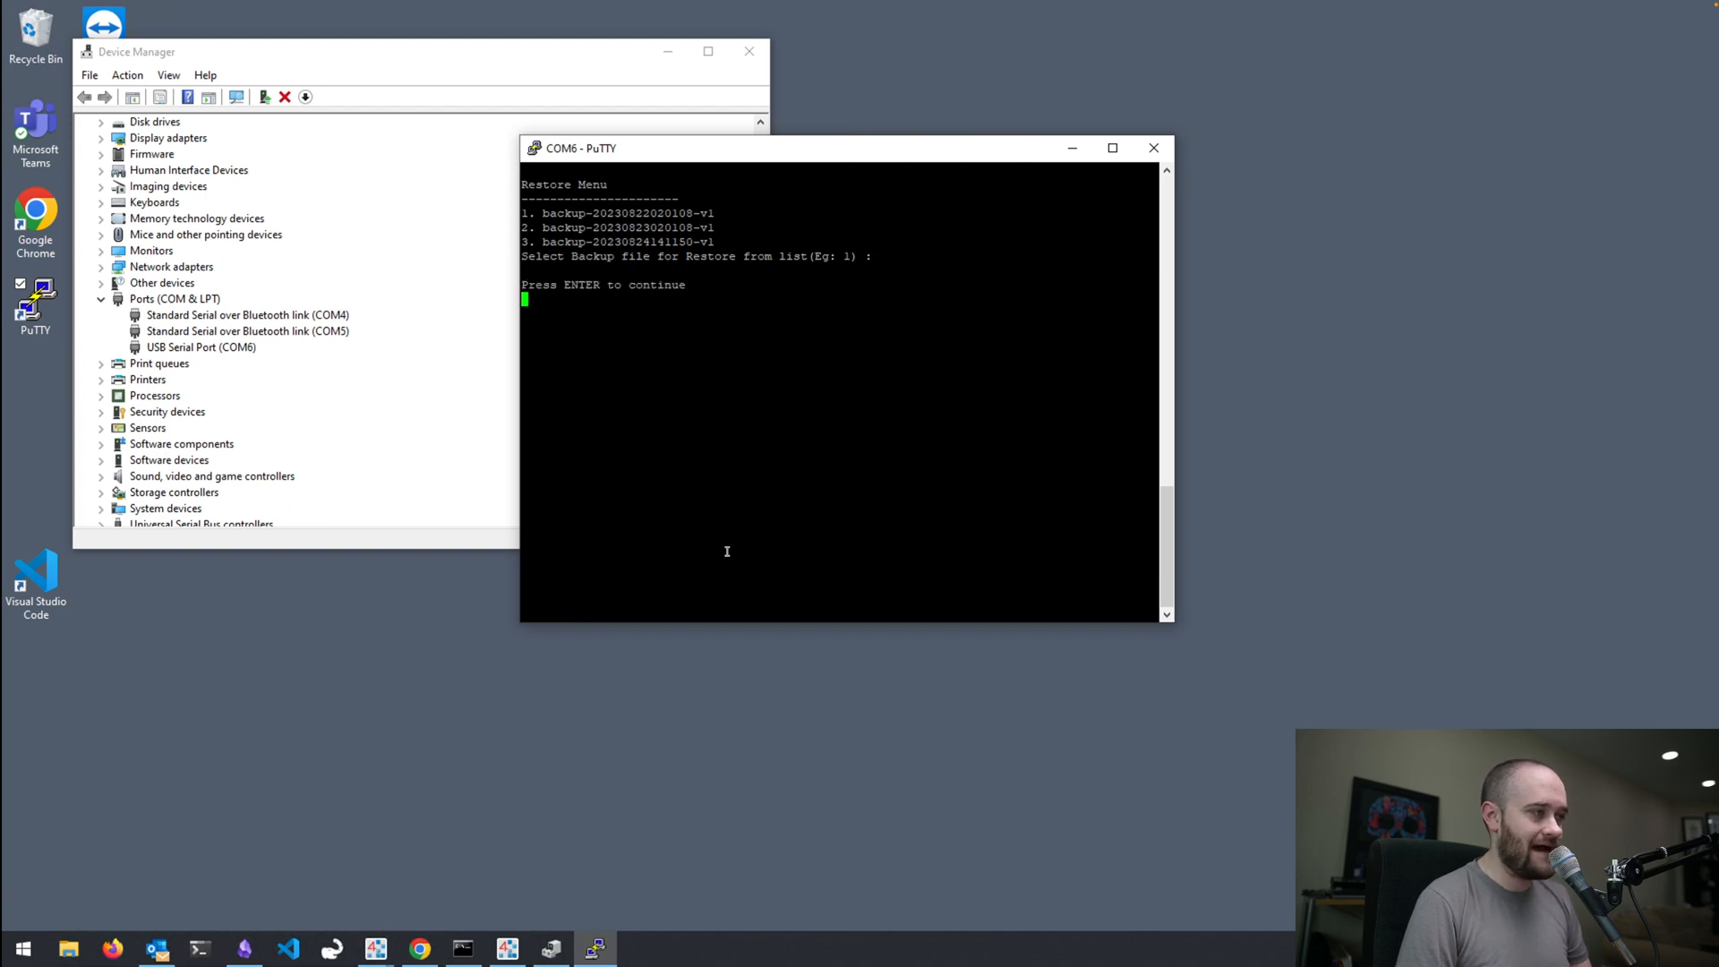
Press Enter at the Restore Menu to return to the main shell menu
key("enter")
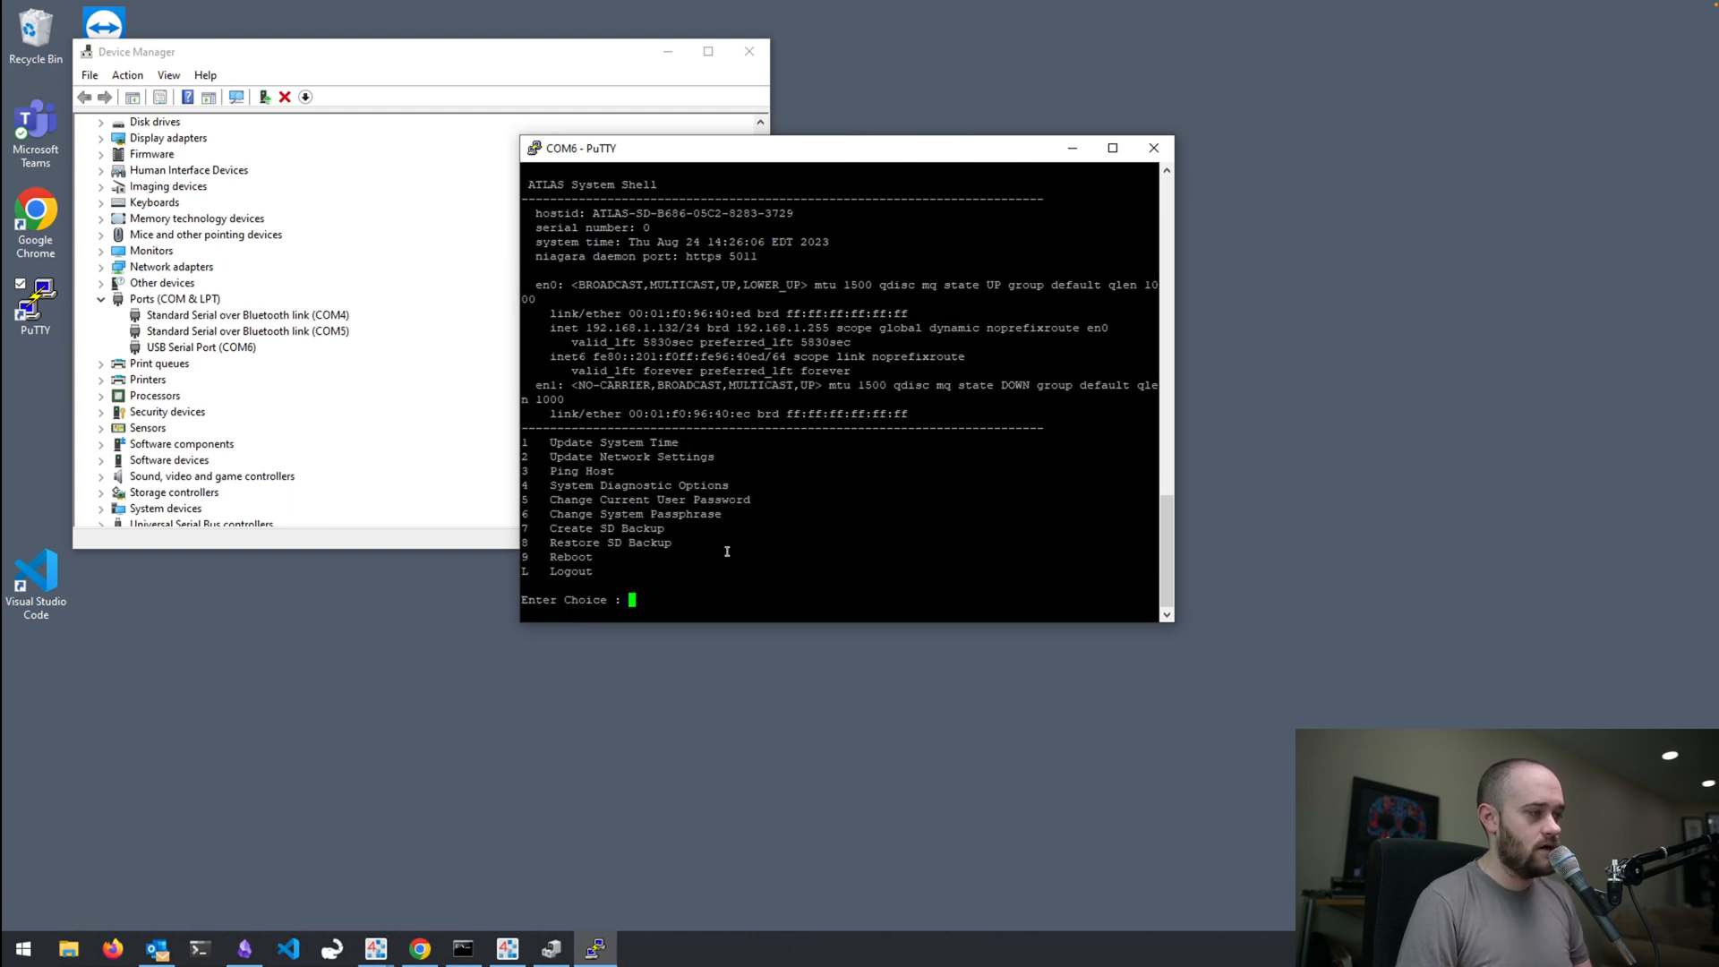